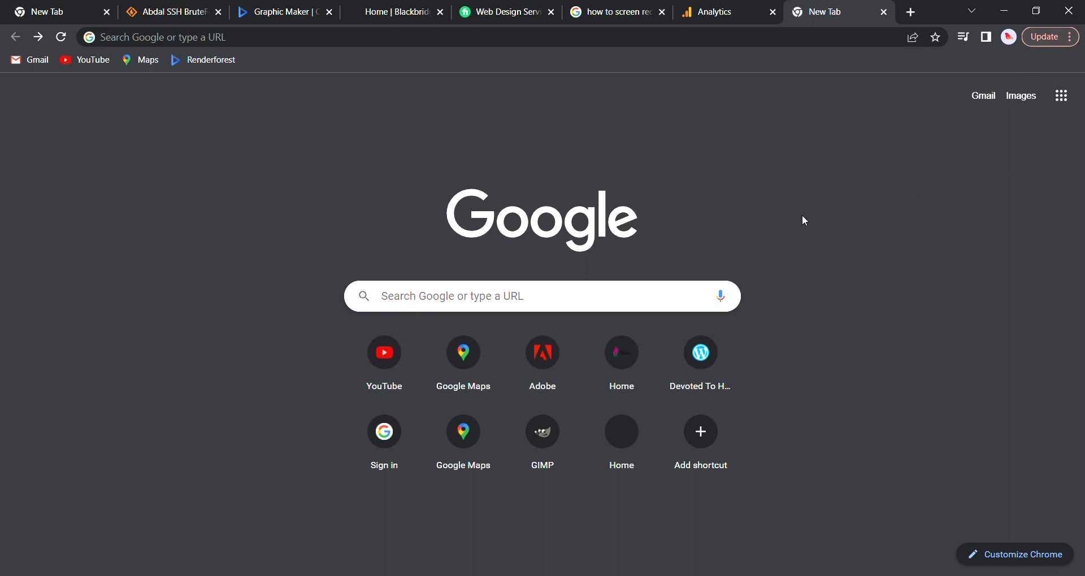
{"action": "mouse_move", "coordinate": [800, 255]}
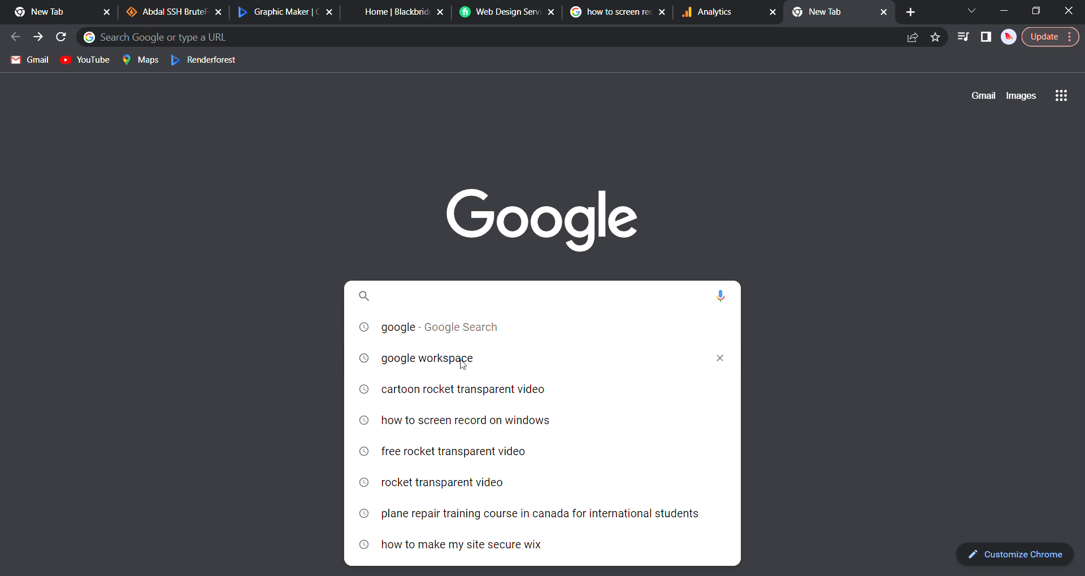
Run a Google search for 'google workspace' from the Chrome search box.
{"action": "left_click", "coordinate": [427, 358]}
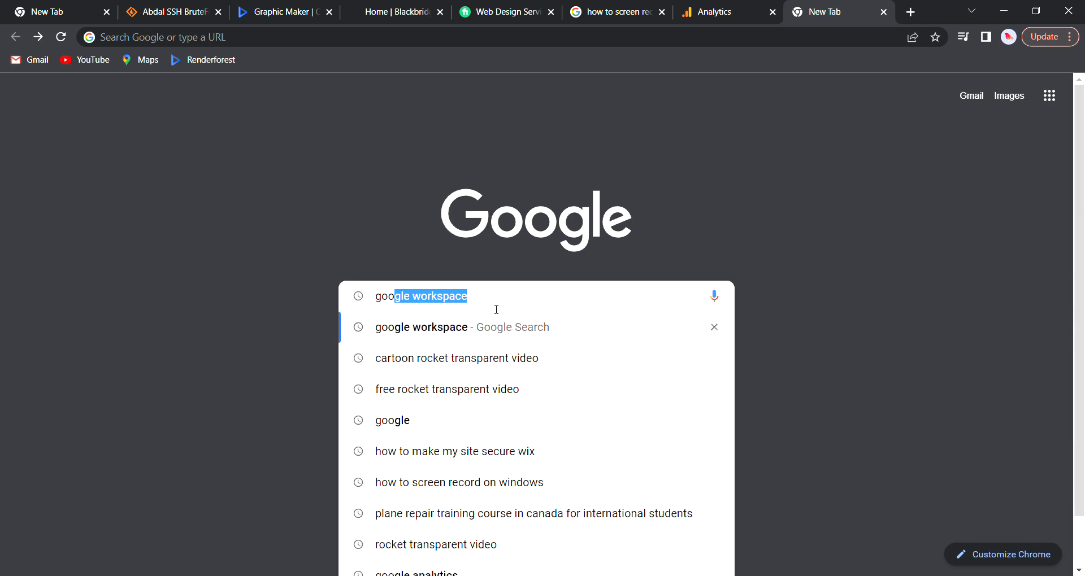
{"action": "type", "text": "google workkspace"}
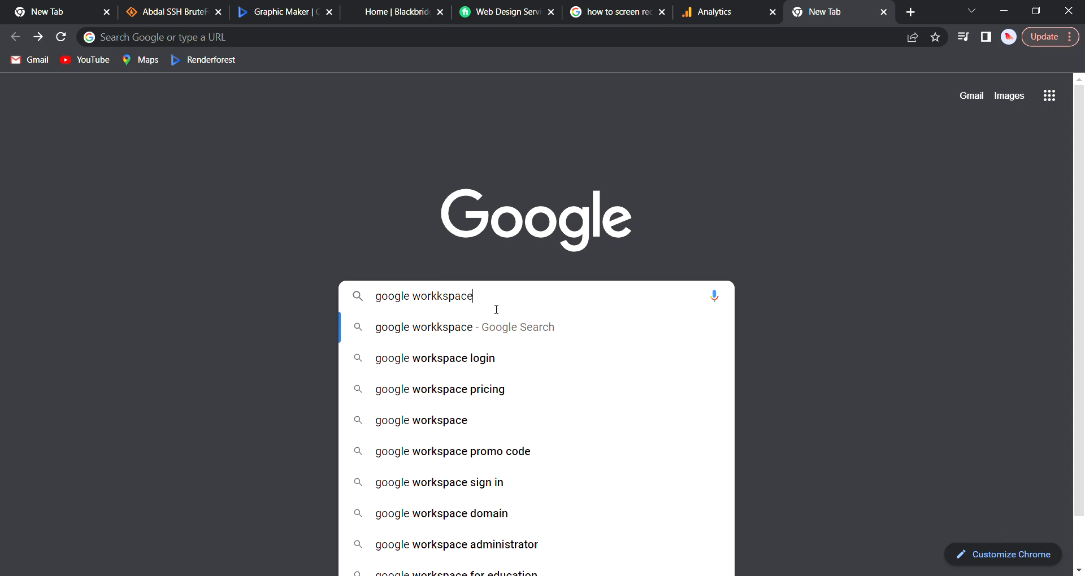
{"action": "key", "text": "enter"}
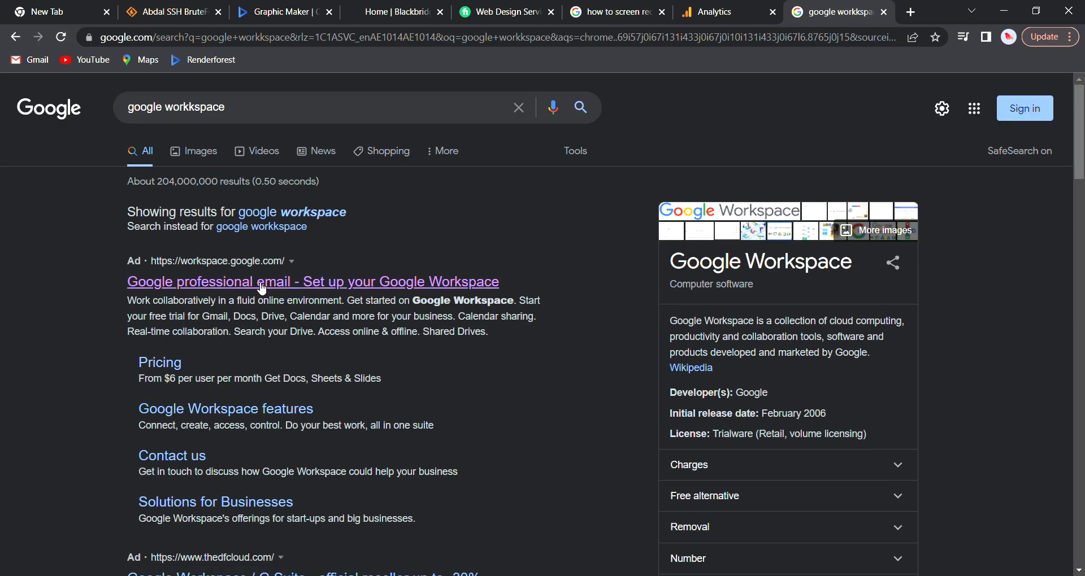
Follow the 'Set up your Google Workspace' ad and begin the signup.
{"action": "left_click", "coordinate": [313, 281]}
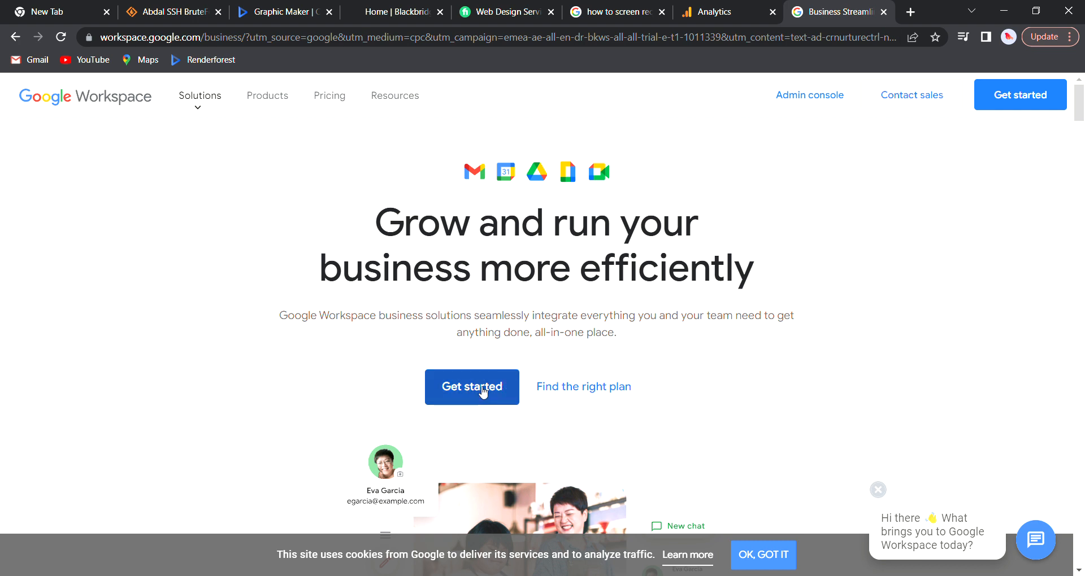
{"action": "left_click", "coordinate": [472, 386]}
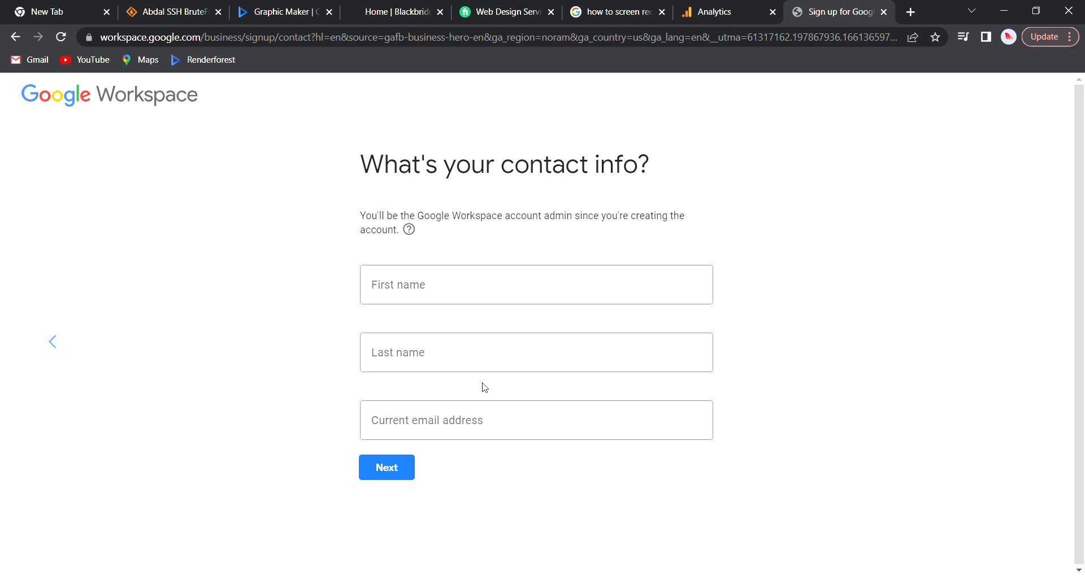
{"action": "mouse_move", "coordinate": [508, 324]}
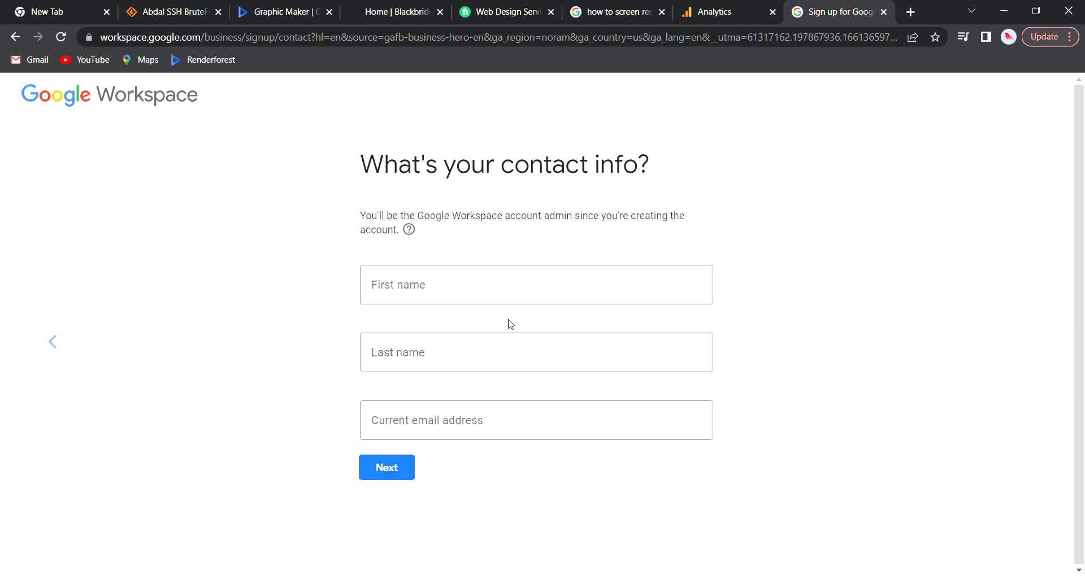
{"action": "mouse_move", "coordinate": [59, 350]}
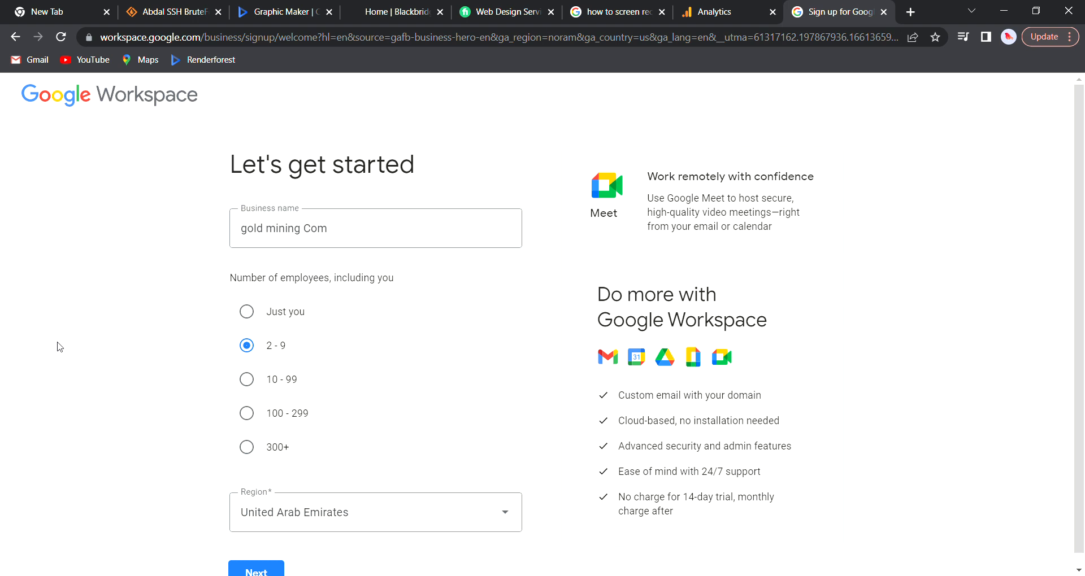
{"action": "mouse_move", "coordinate": [392, 305]}
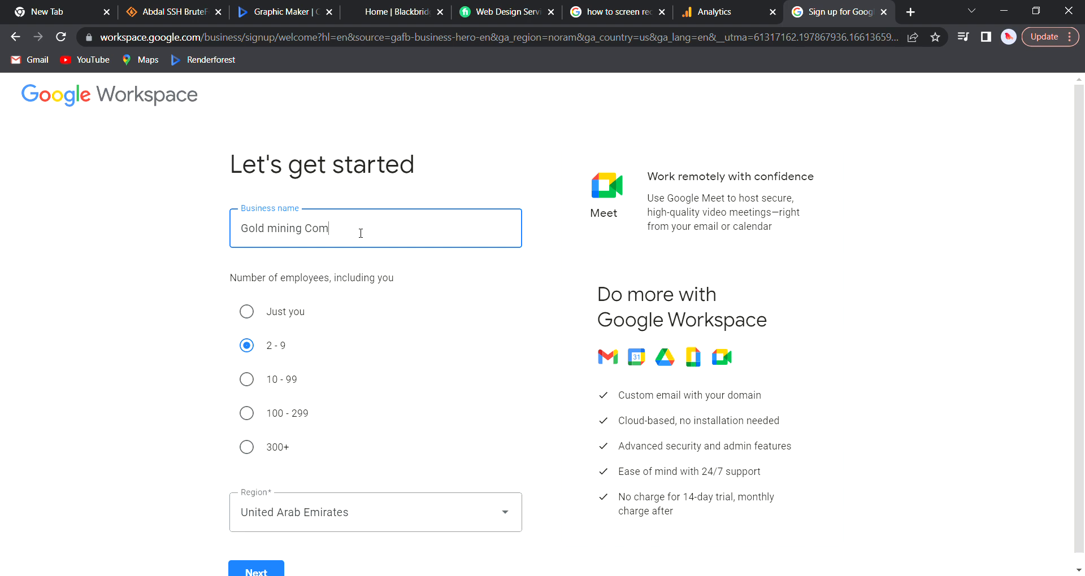
Complete the business name as 'Gold mining Comp', keep region United Arab Emirates and continue.
{"action": "type", "text": "p"}
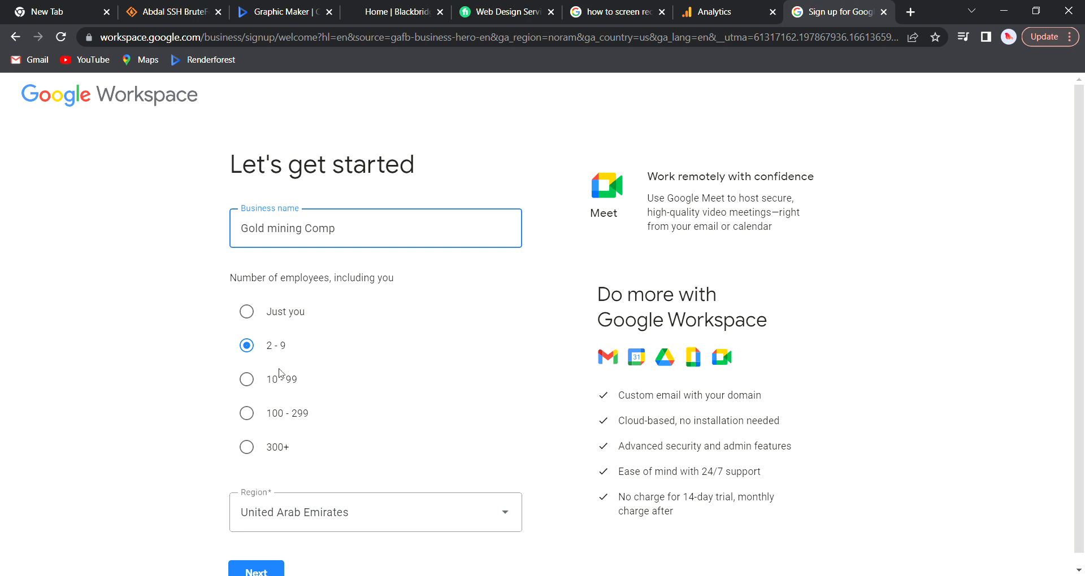
{"action": "mouse_move", "coordinate": [286, 365]}
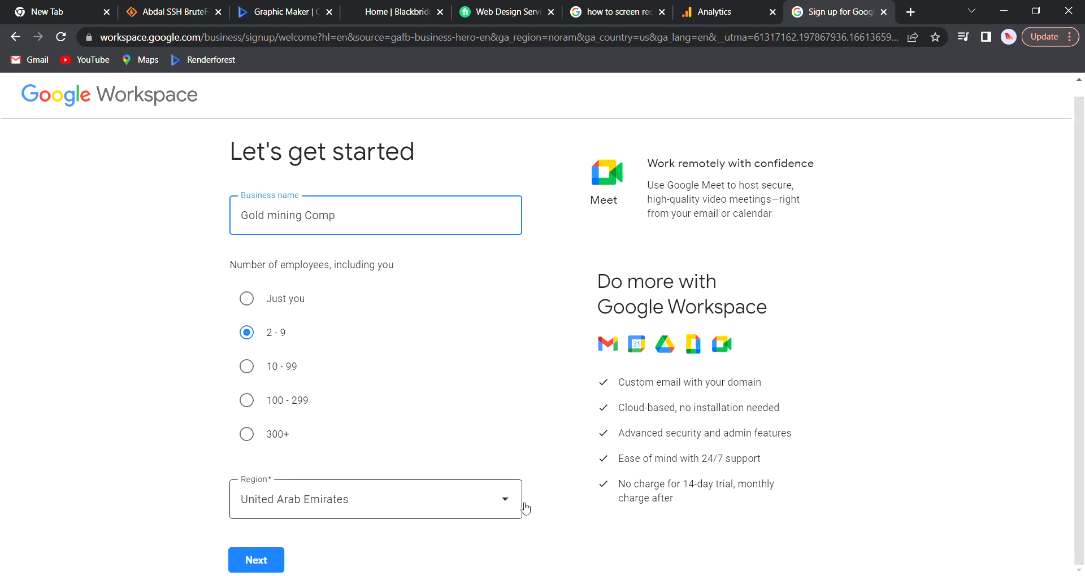
{"action": "mouse_move", "coordinate": [511, 505]}
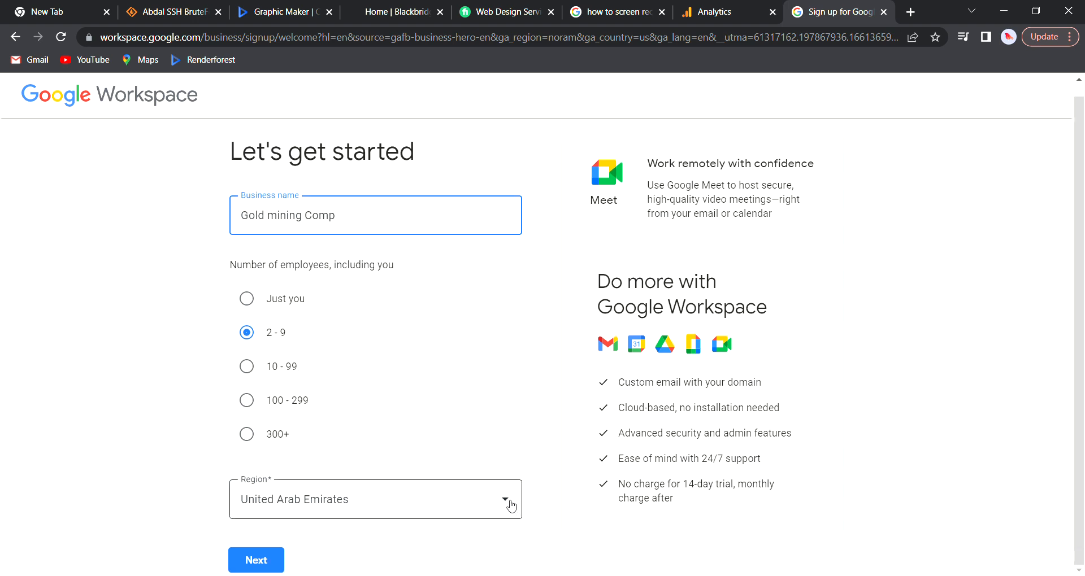
{"action": "left_click", "coordinate": [332, 214]}
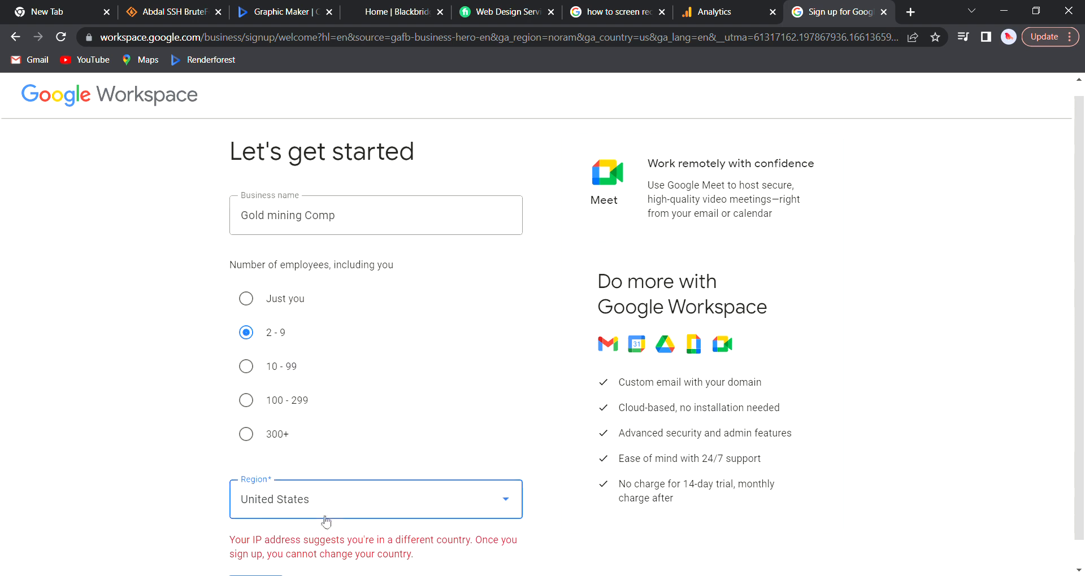
{"action": "scroll", "scroll_direction": "down", "scroll_amount": 3}
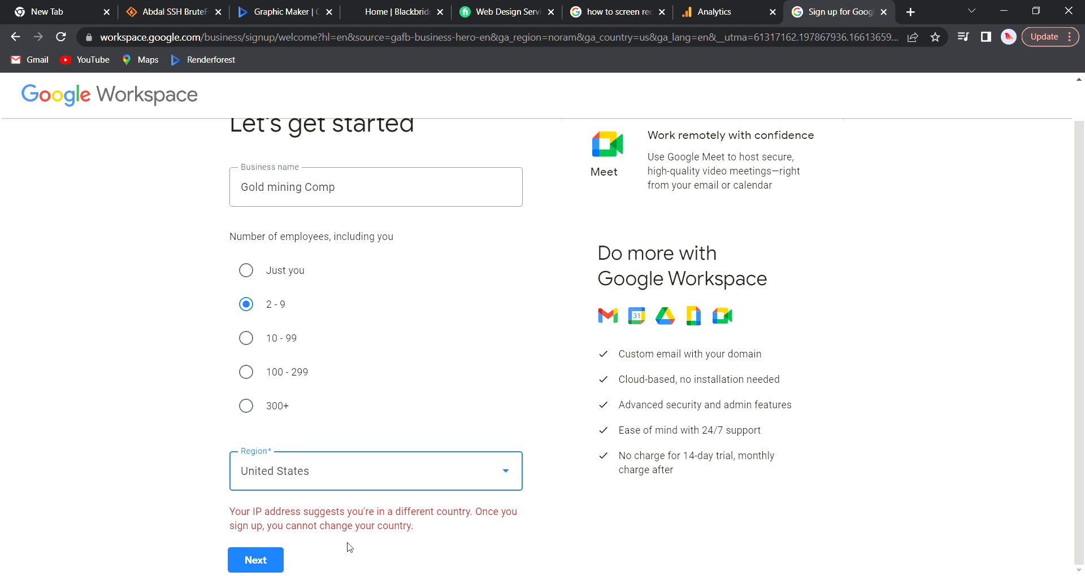
{"action": "left_click", "coordinate": [375, 471]}
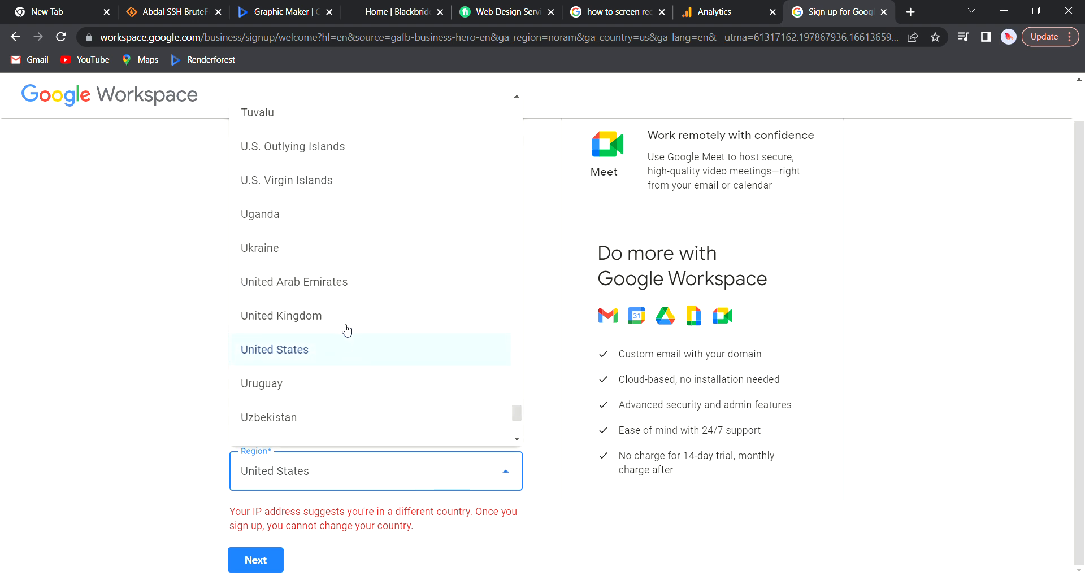
{"action": "left_click", "coordinate": [293, 281]}
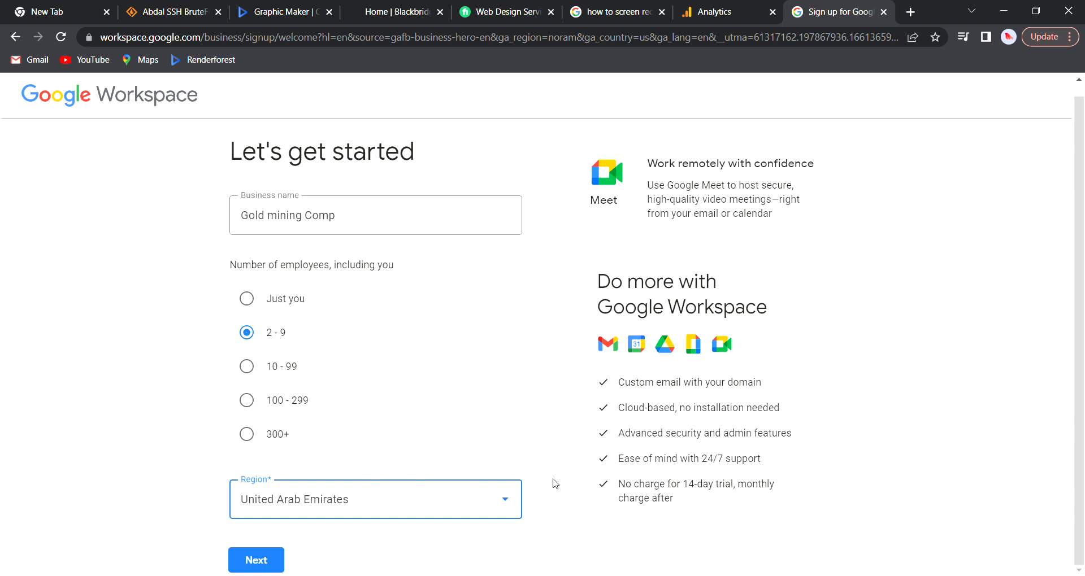
{"action": "left_click", "coordinate": [256, 559]}
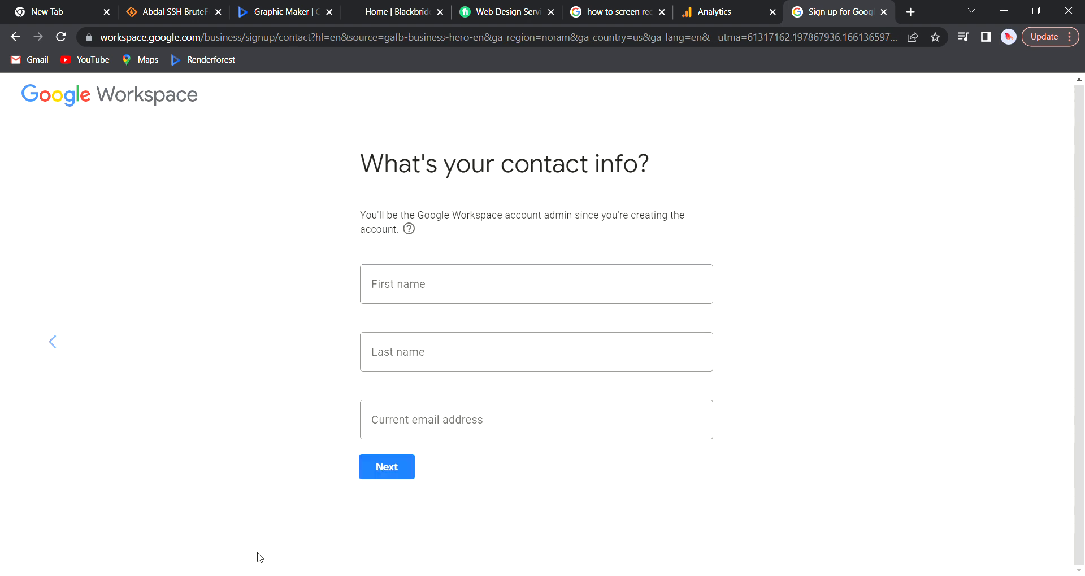
Enter the admin's first name 'James' and last name in the contact info form.
{"action": "left_click", "coordinate": [536, 283]}
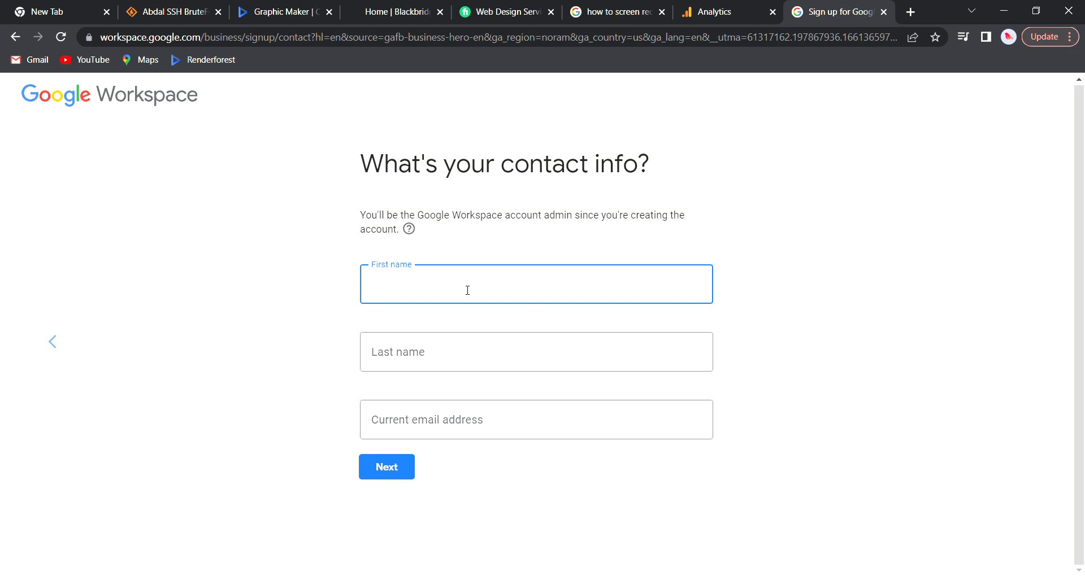
{"action": "left_click", "coordinate": [536, 284]}
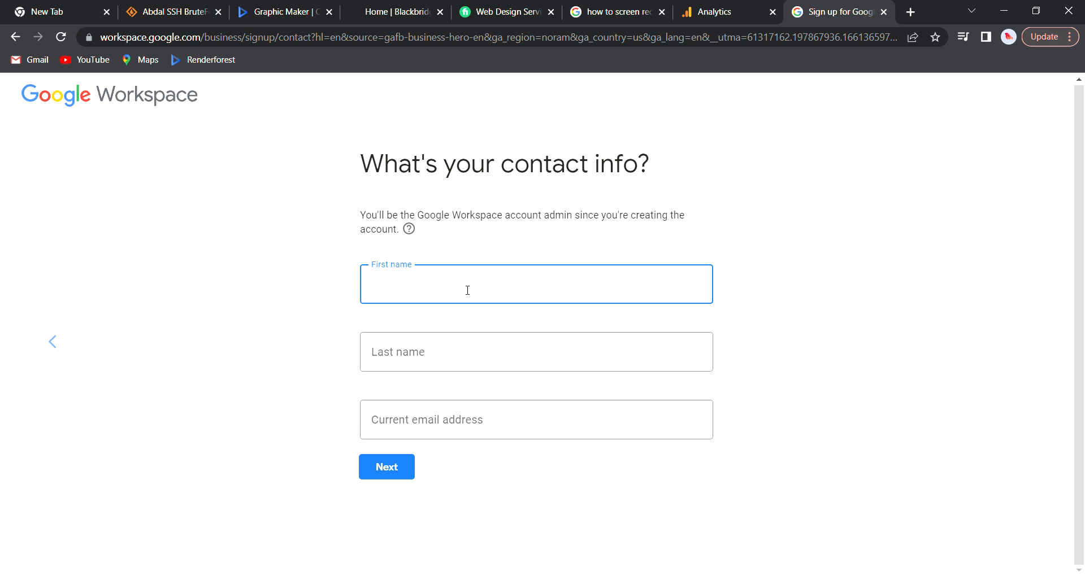
{"action": "left_click", "coordinate": [535, 283]}
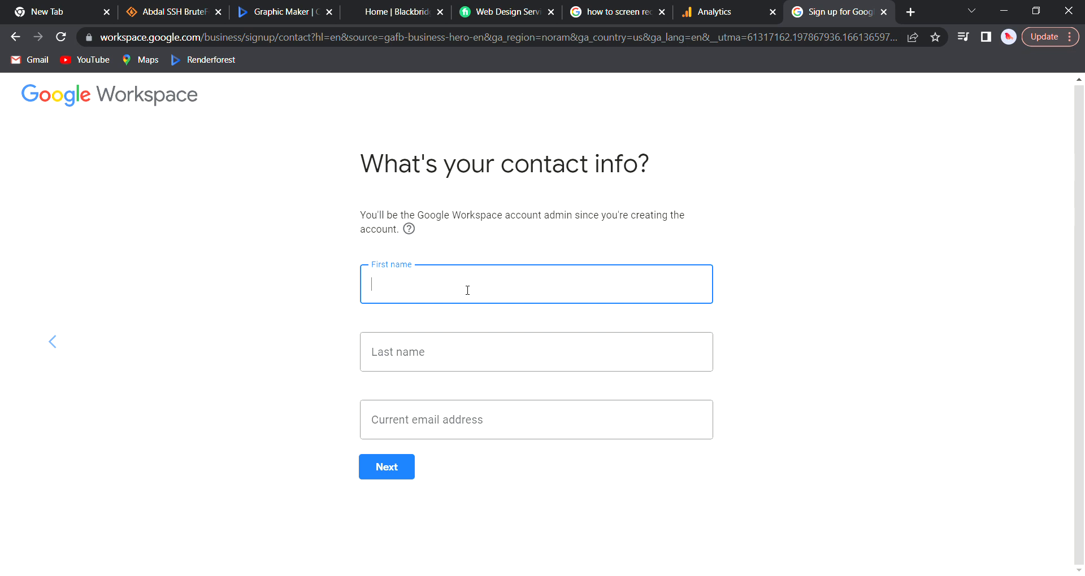
{"action": "type", "text": "James"}
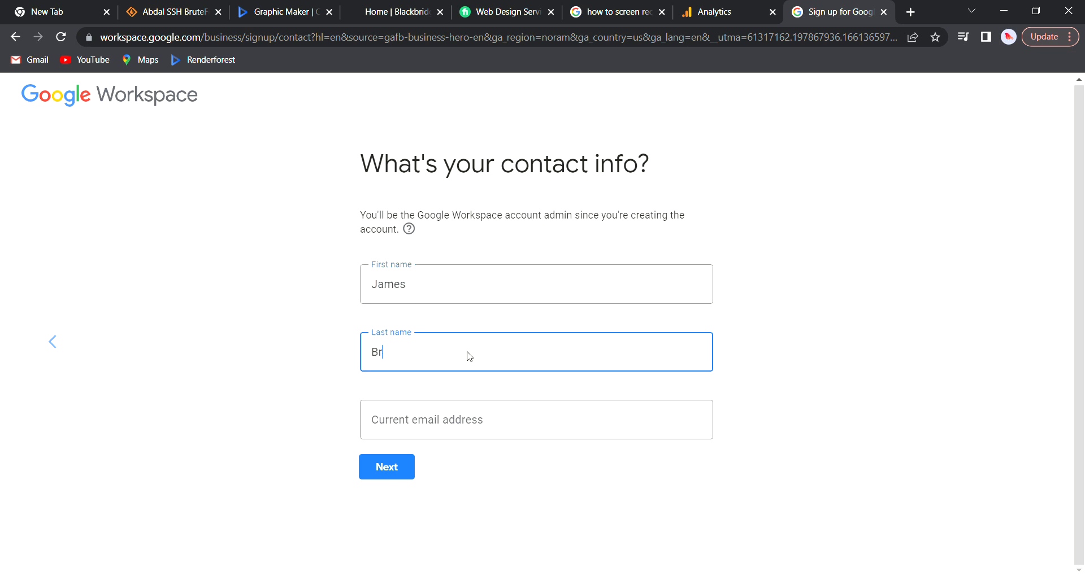
{"action": "type", "text": "own"}
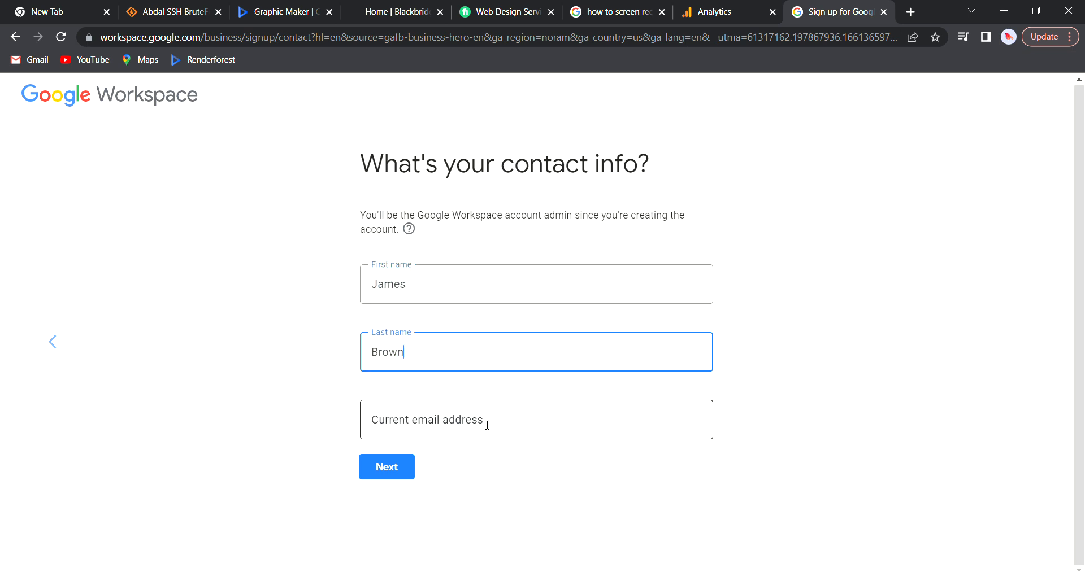
{"action": "left_click", "coordinate": [536, 420]}
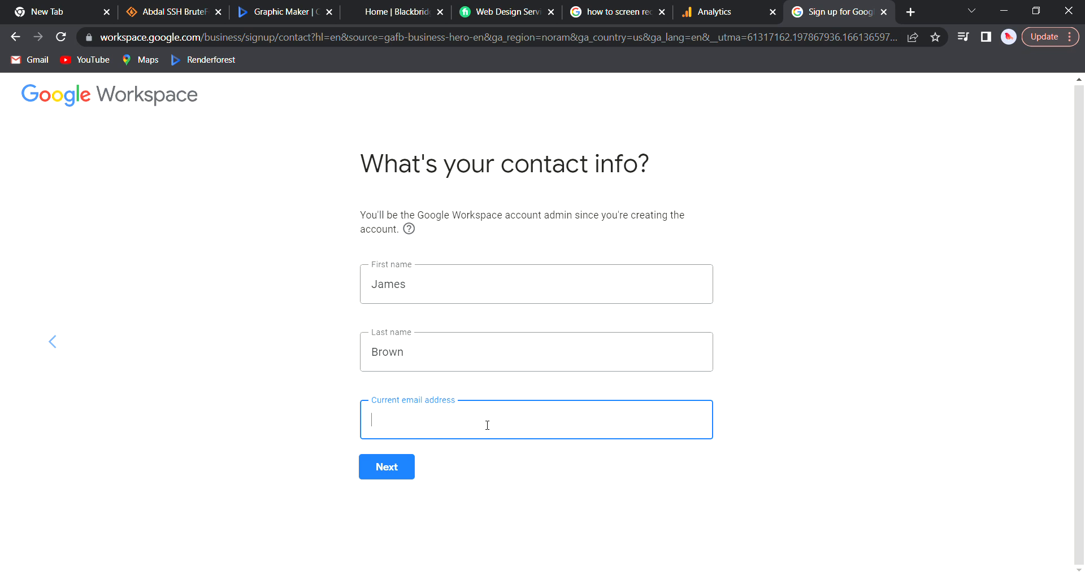
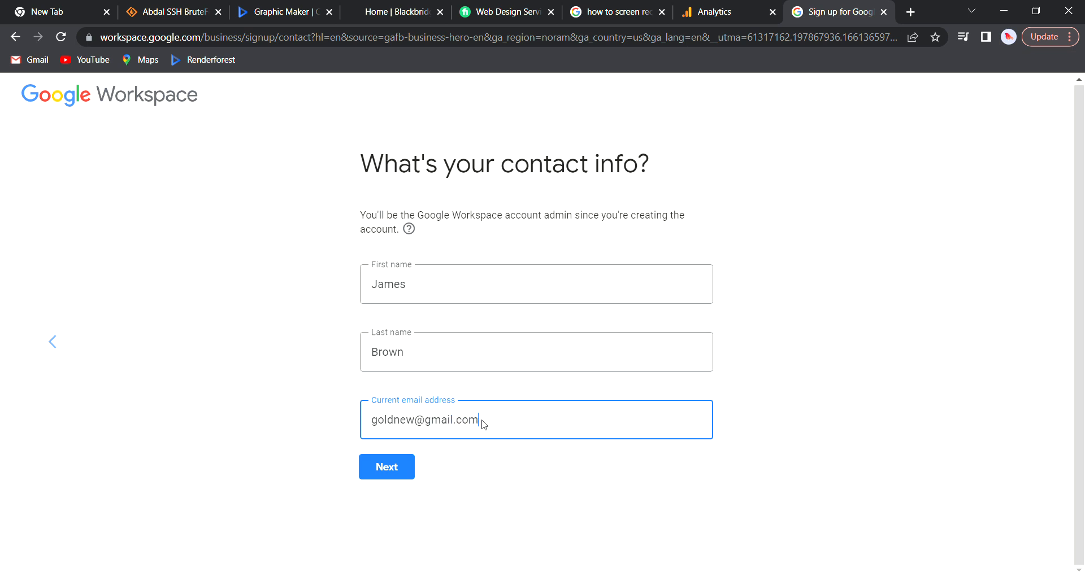
{"action": "mouse_move", "coordinate": [386, 467]}
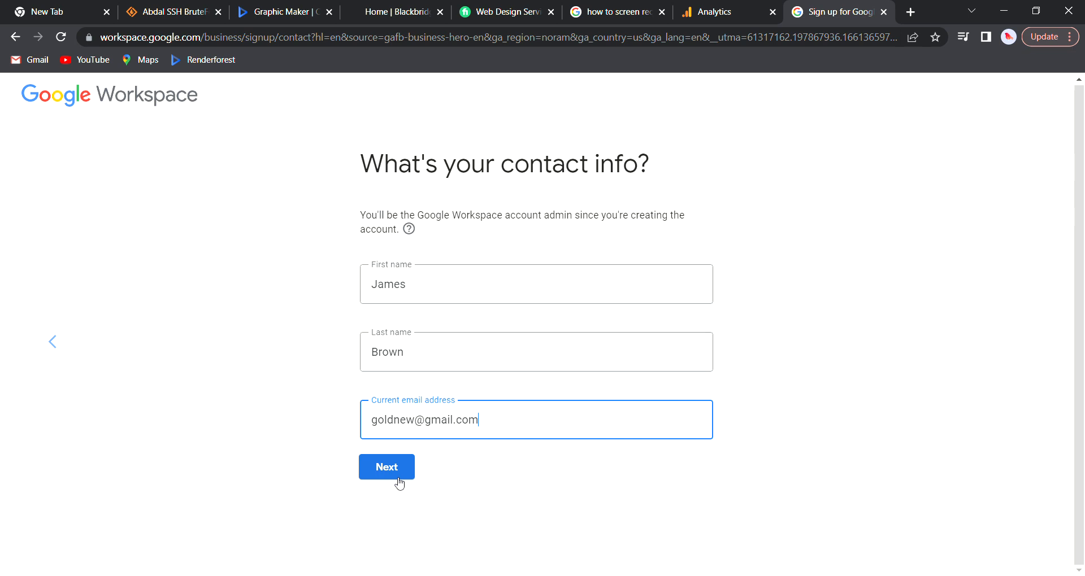
Submit the contact info and answer 'No, I need one' to the domain question.
{"action": "left_click", "coordinate": [387, 467]}
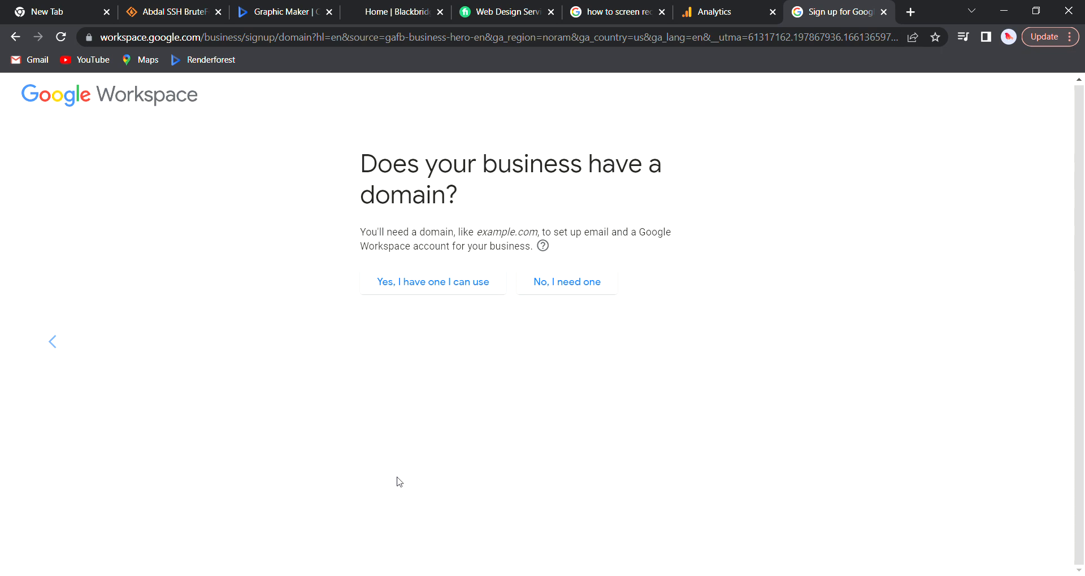
{"action": "mouse_move", "coordinate": [439, 452]}
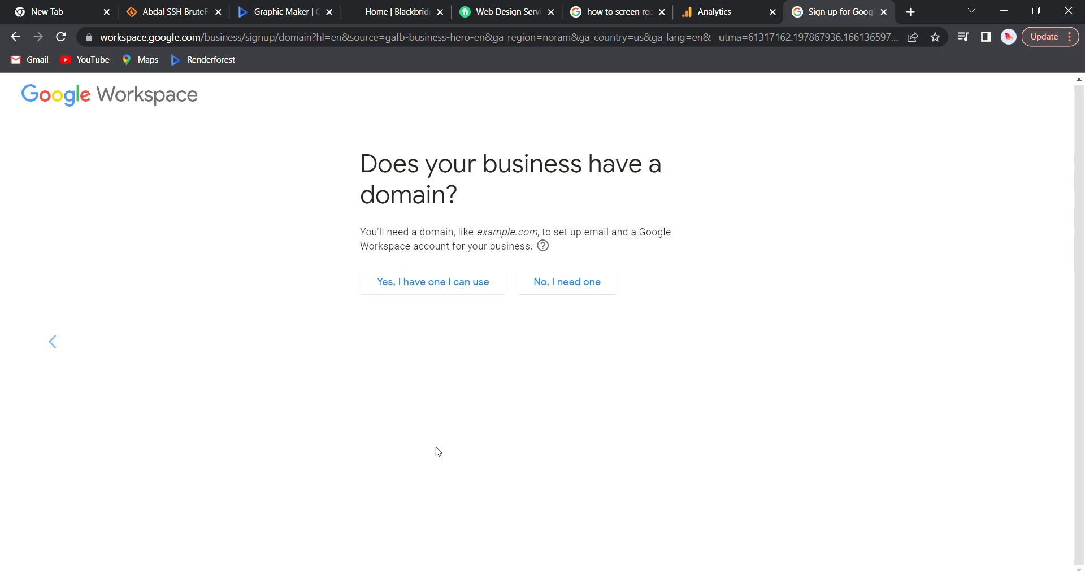
{"action": "mouse_move", "coordinate": [416, 289]}
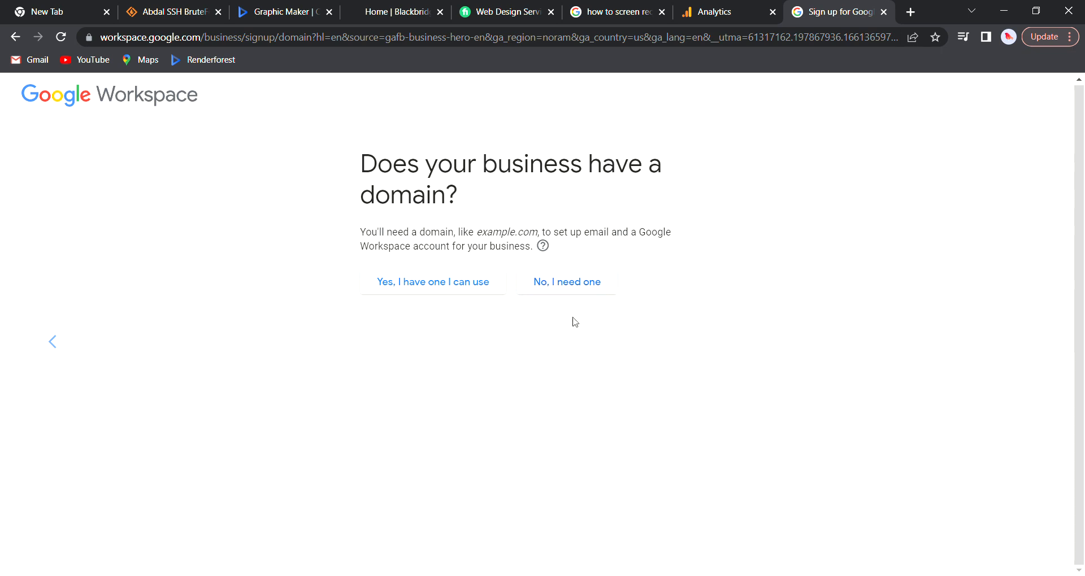
{"action": "mouse_move", "coordinate": [591, 288]}
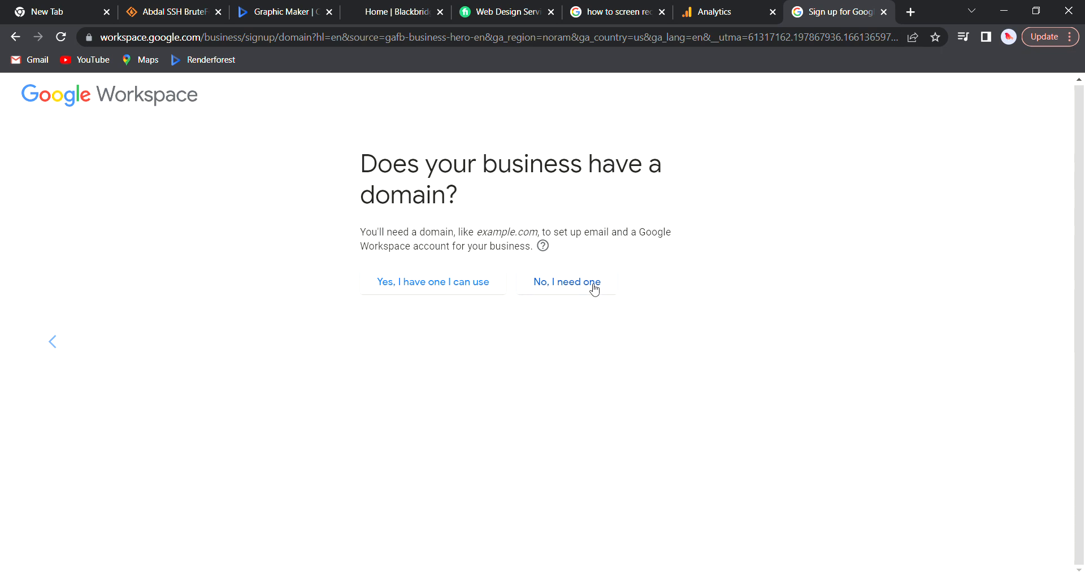
{"action": "left_click", "coordinate": [566, 282]}
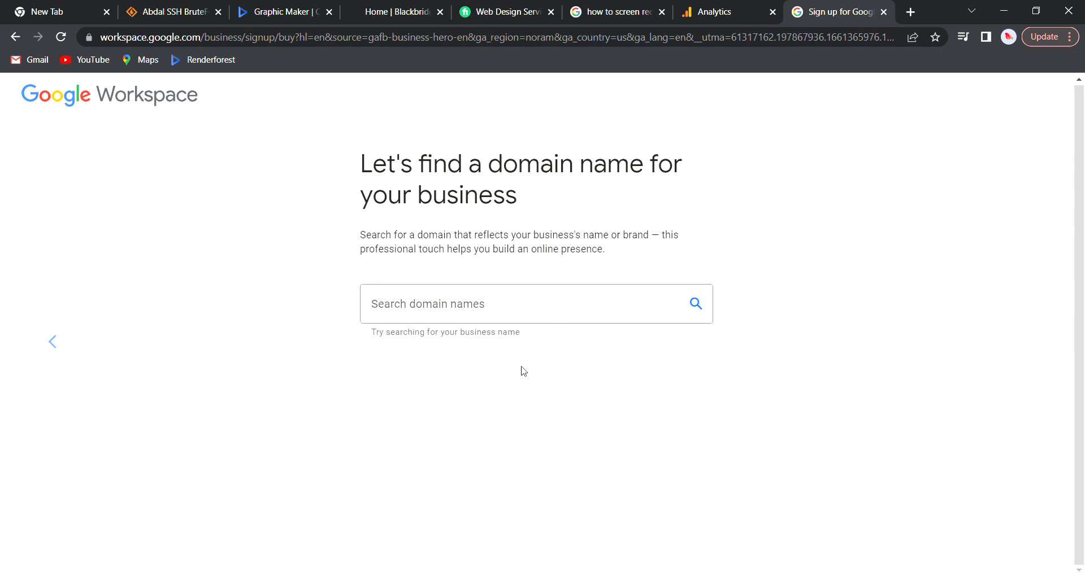
Search for the domain goldminning.com and review the suggested alternatives.
{"action": "left_click", "coordinate": [535, 304]}
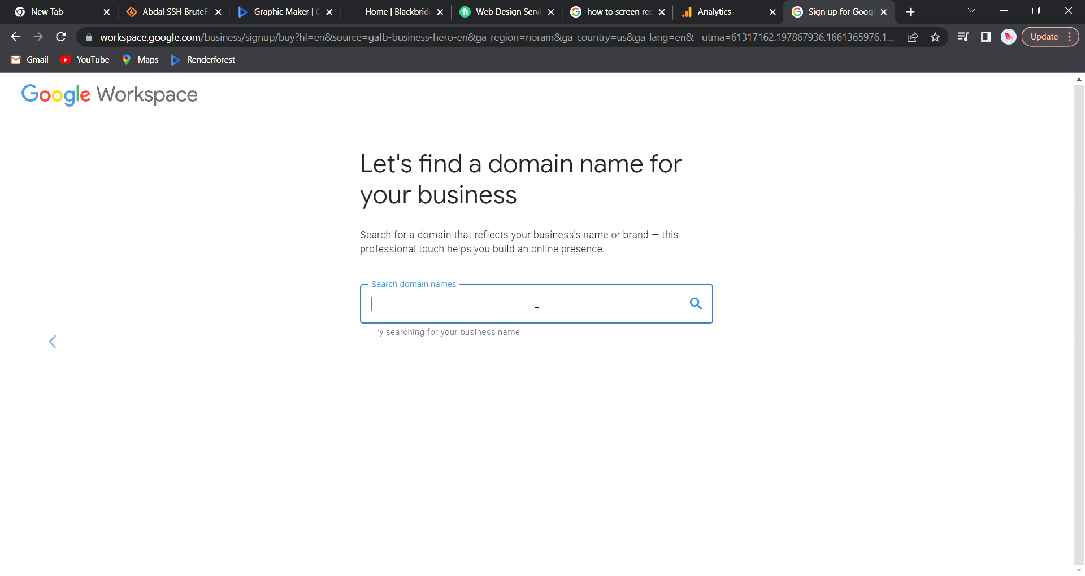
{"action": "type", "text": "goldminning"}
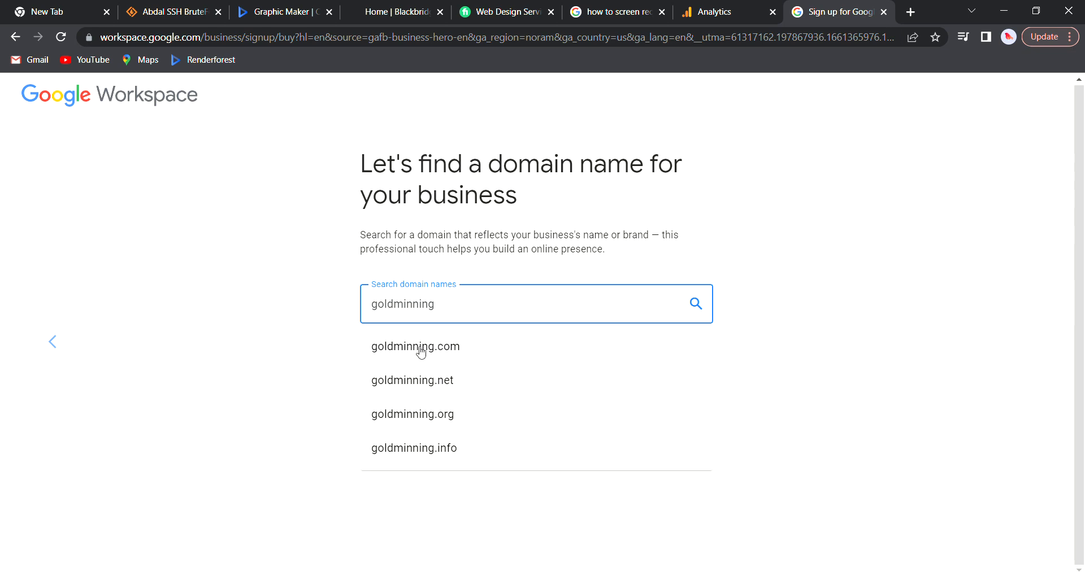
{"action": "left_click", "coordinate": [414, 347]}
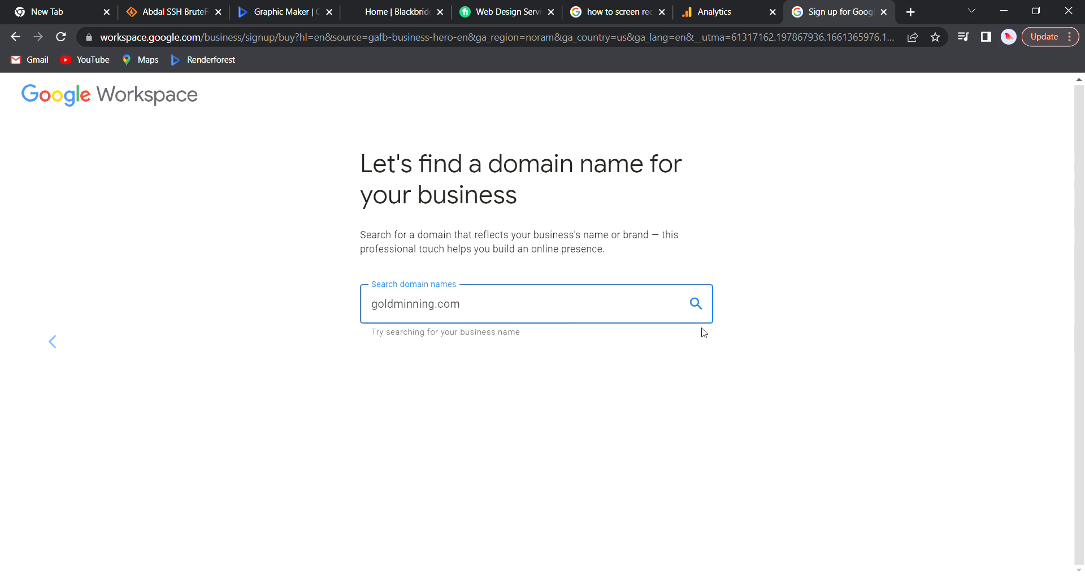
{"action": "left_click", "coordinate": [696, 303]}
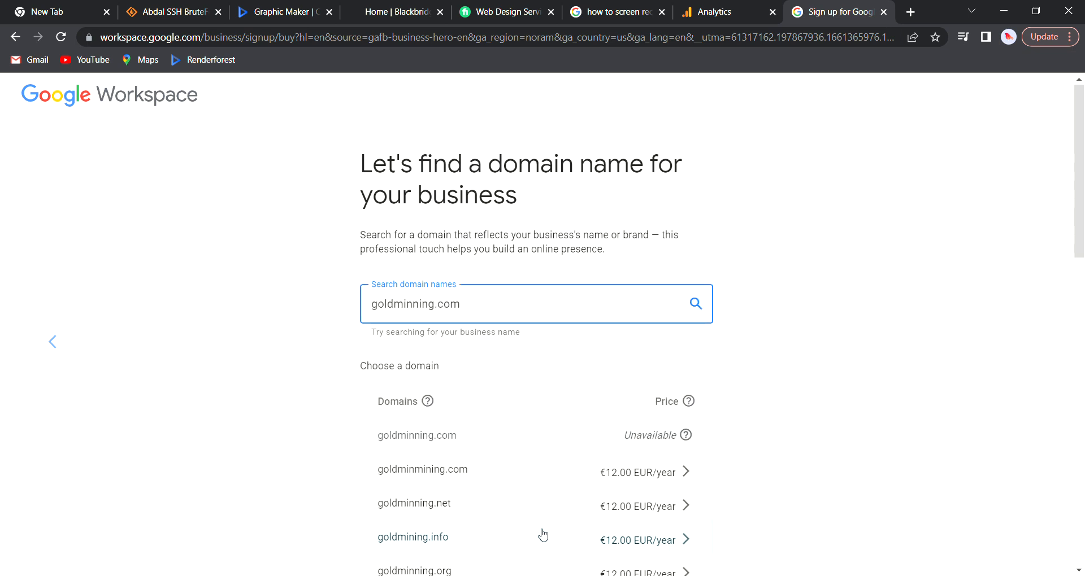
{"action": "scroll", "scroll_direction": "down", "scroll_amount": 3}
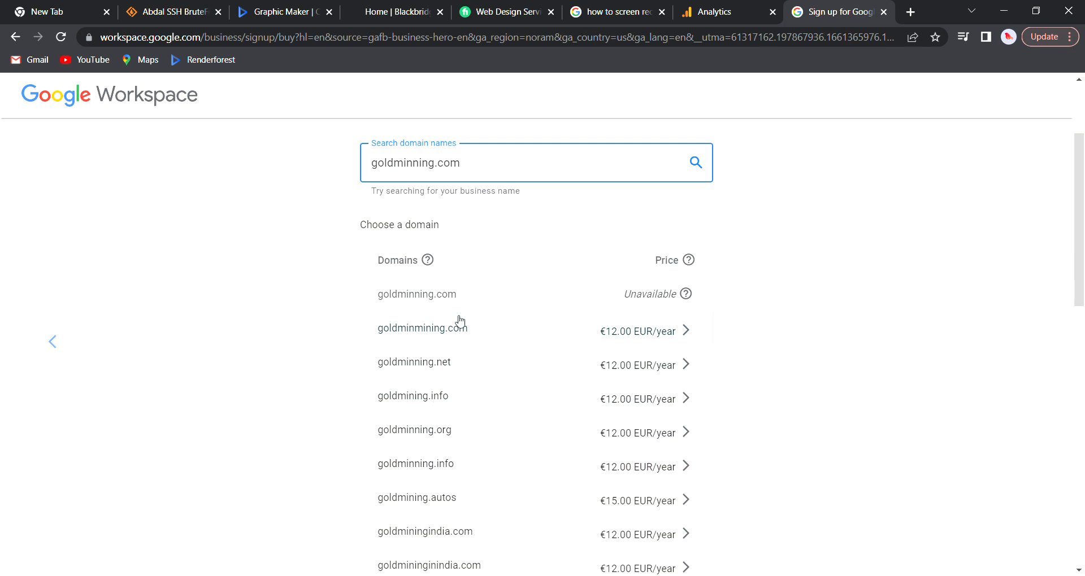
{"action": "mouse_move", "coordinate": [617, 346]}
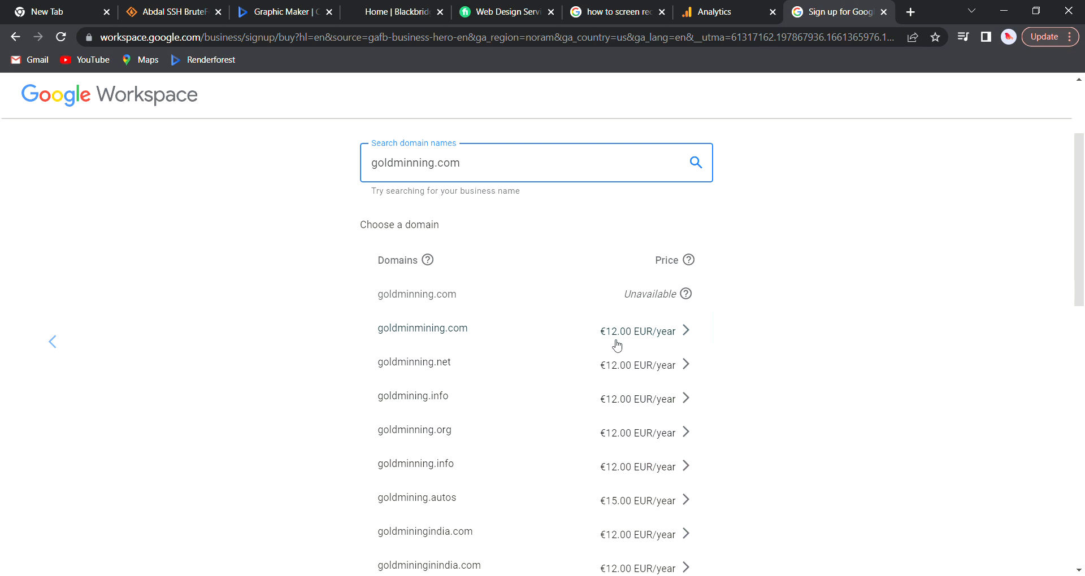
{"action": "mouse_move", "coordinate": [633, 343]}
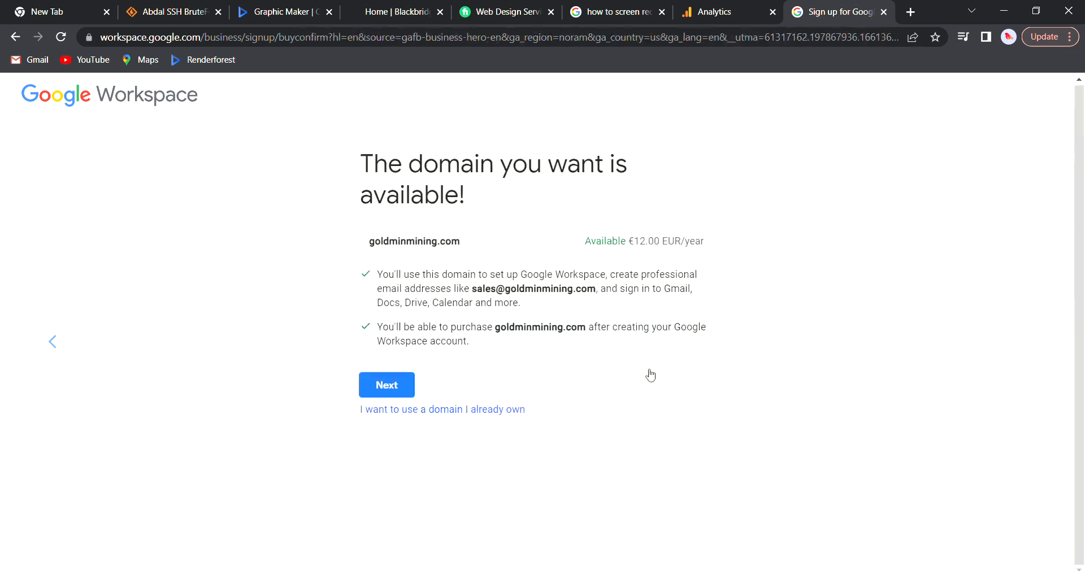
{"action": "mouse_move", "coordinate": [475, 361]}
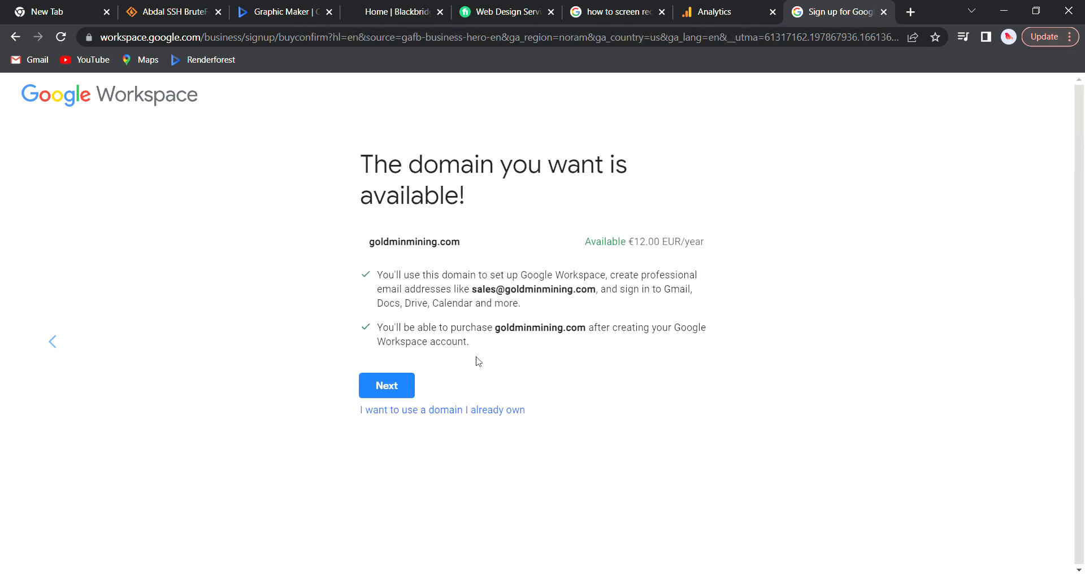
{"action": "mouse_move", "coordinate": [477, 365]}
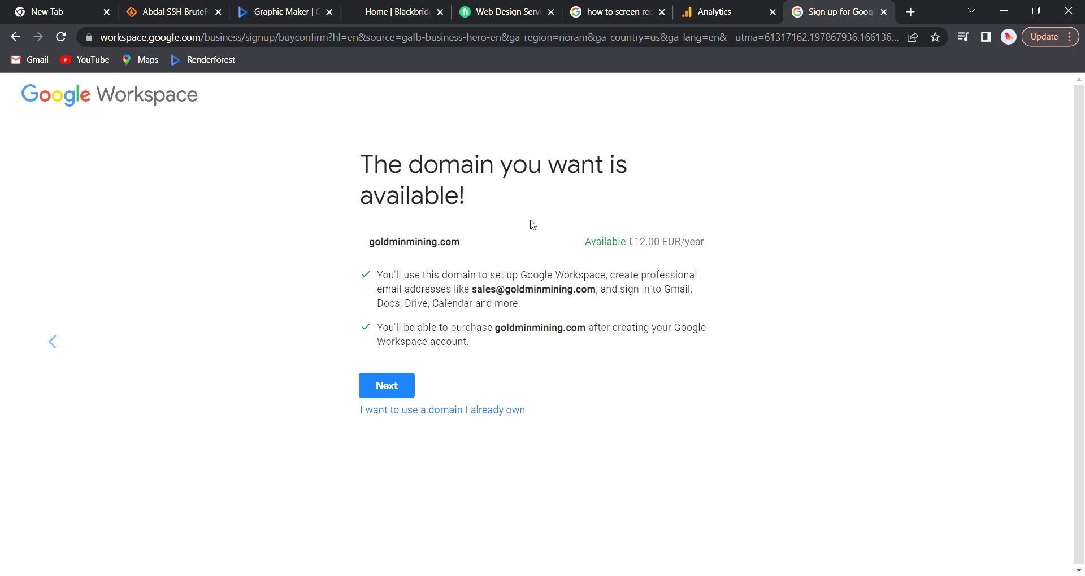
{"action": "mouse_move", "coordinate": [649, 256]}
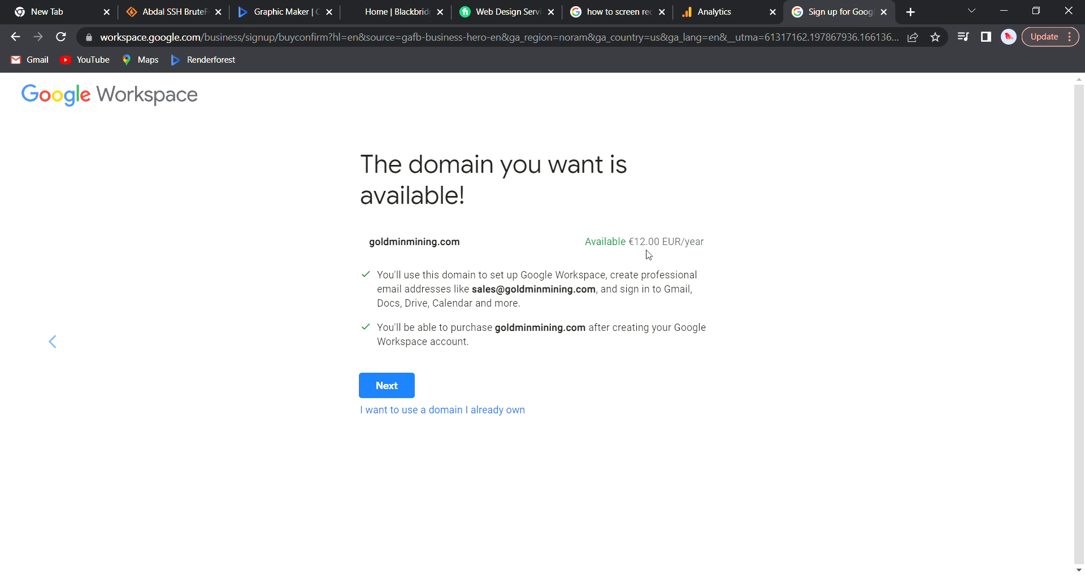
{"action": "mouse_move", "coordinate": [690, 252]}
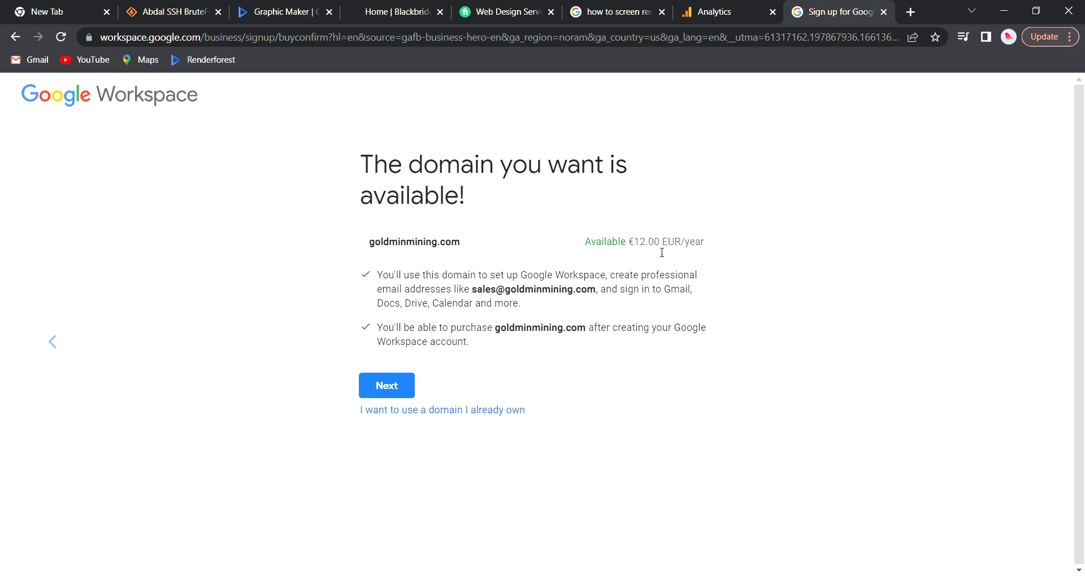
{"action": "mouse_move", "coordinate": [511, 329]}
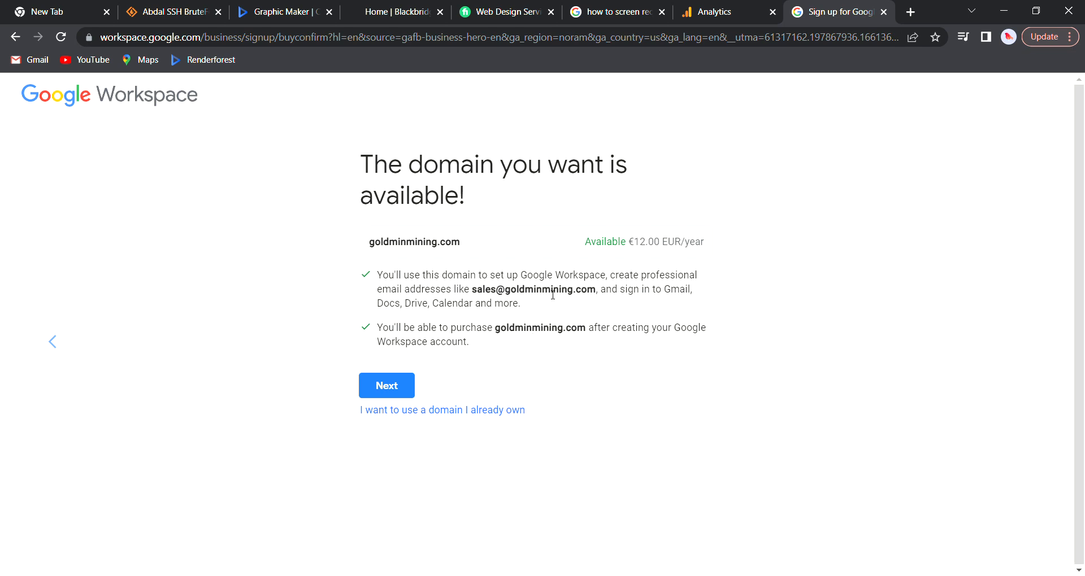
{"action": "mouse_move", "coordinate": [558, 299]}
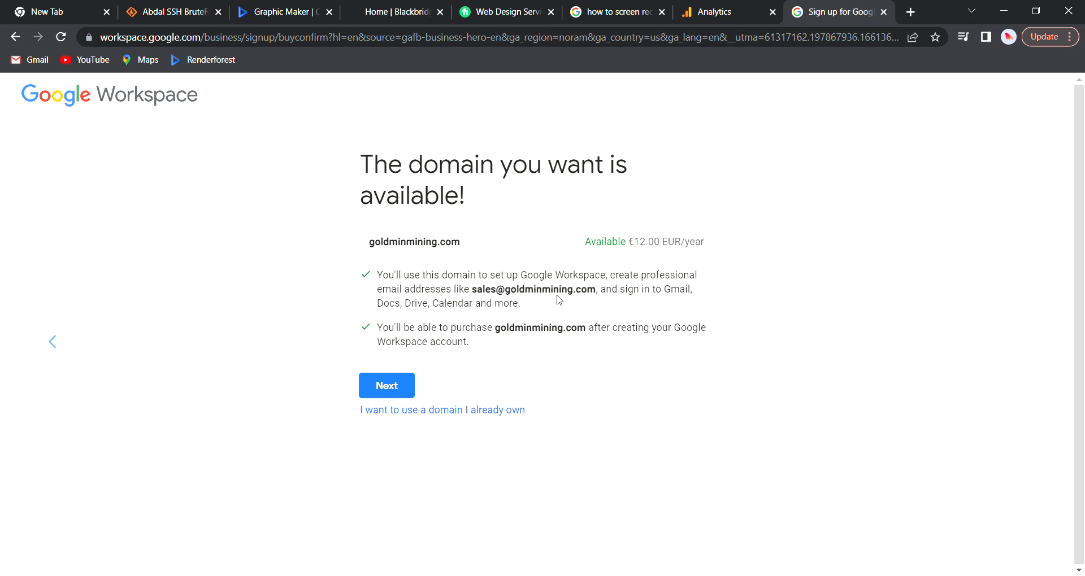
Accept goldminmining.com at €12.00 EUR/year and continue.
{"action": "left_click", "coordinate": [386, 385]}
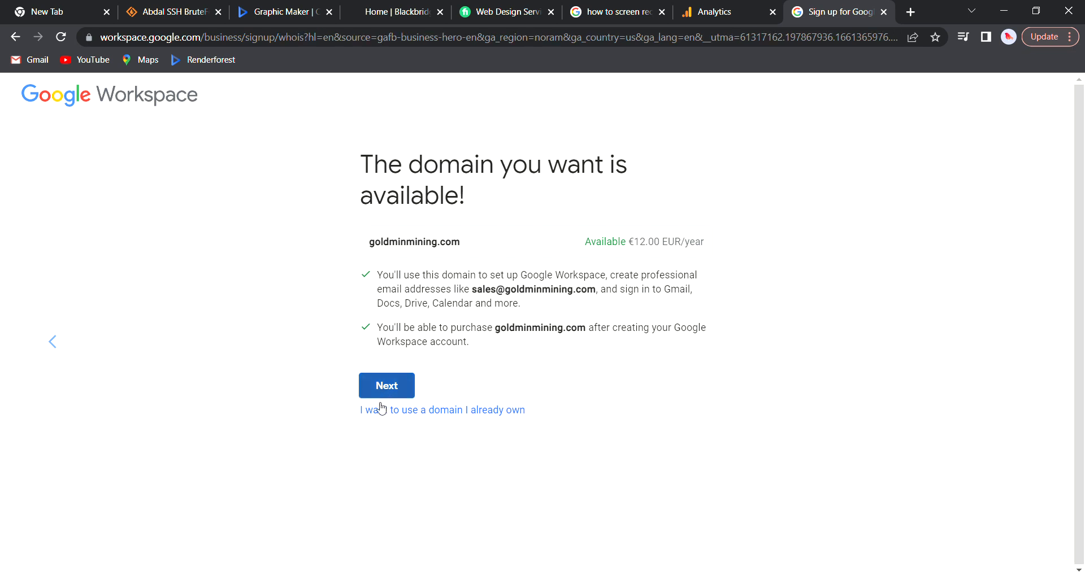
{"action": "left_click", "coordinate": [386, 386]}
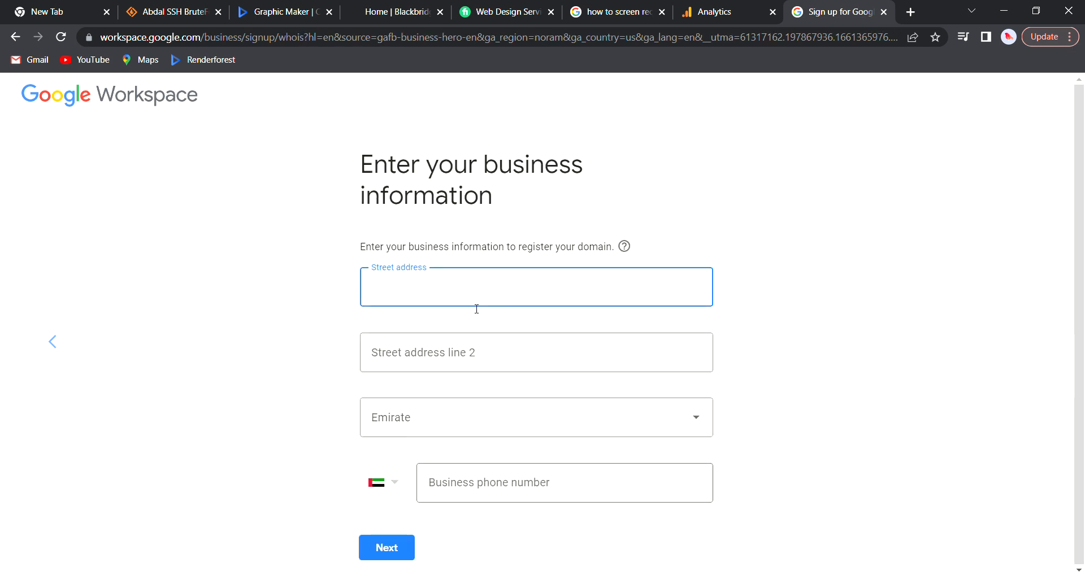
{"action": "left_click", "coordinate": [535, 286]}
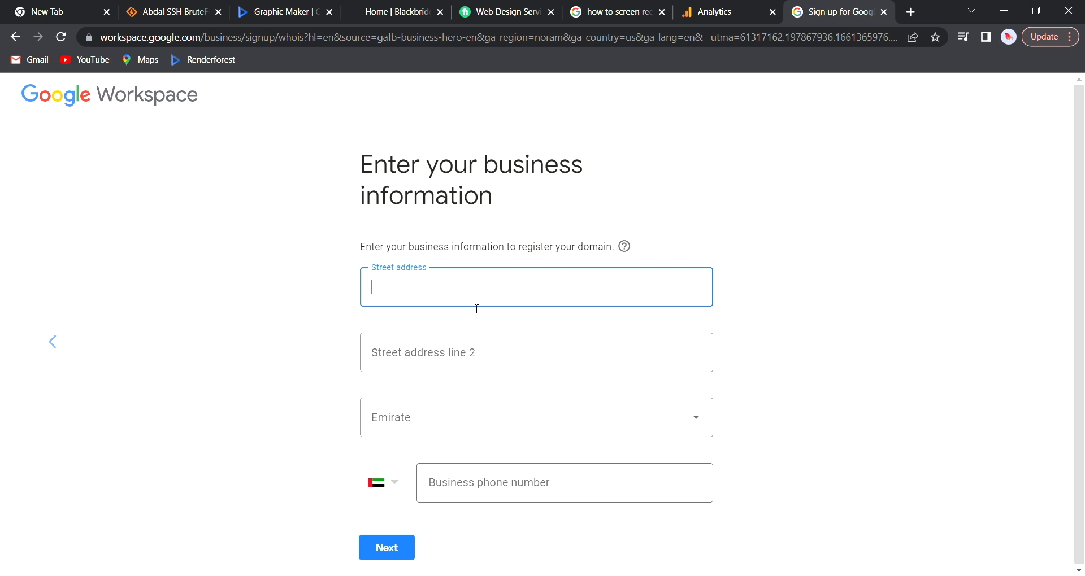
{"action": "type", "text": "78"}
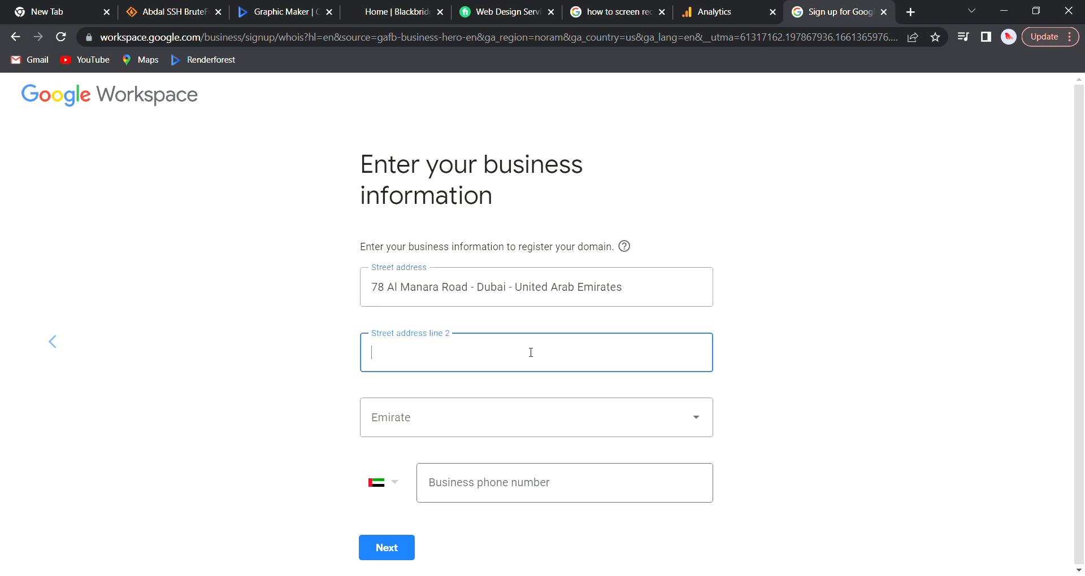
{"action": "left_click", "coordinate": [535, 417]}
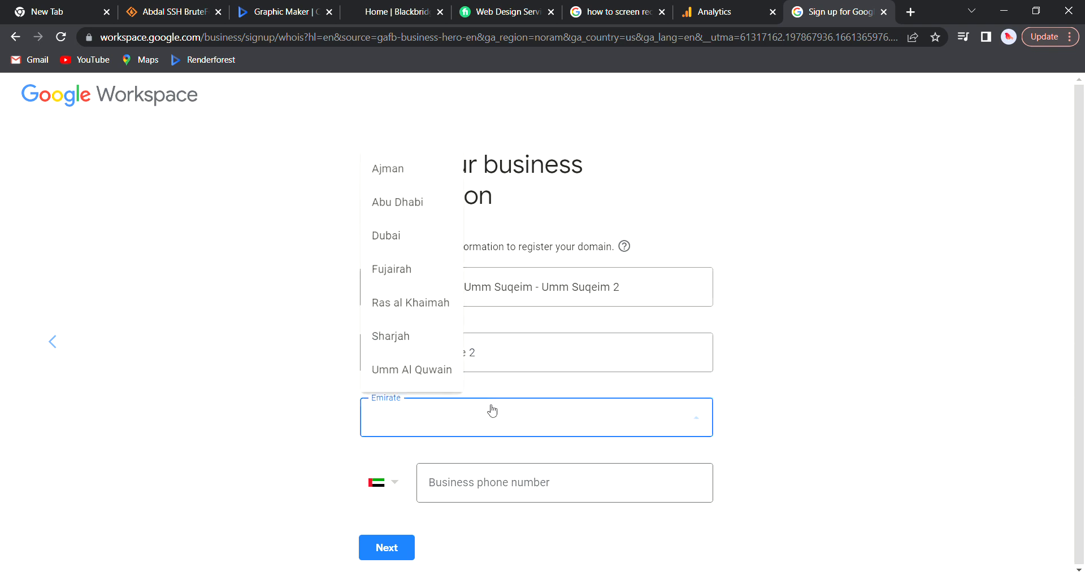
{"action": "left_click", "coordinate": [386, 236]}
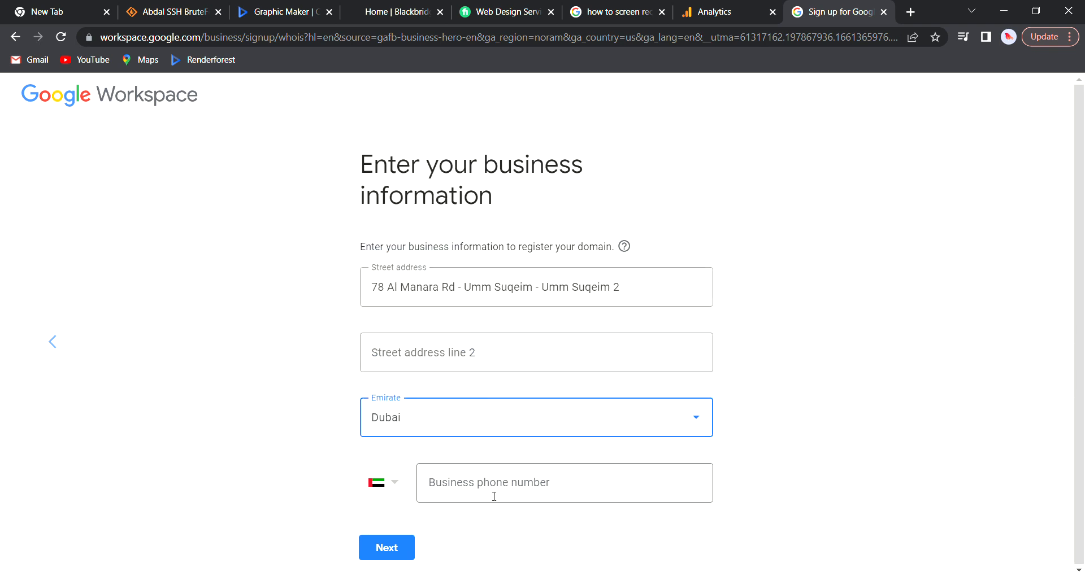
{"action": "left_click", "coordinate": [563, 482]}
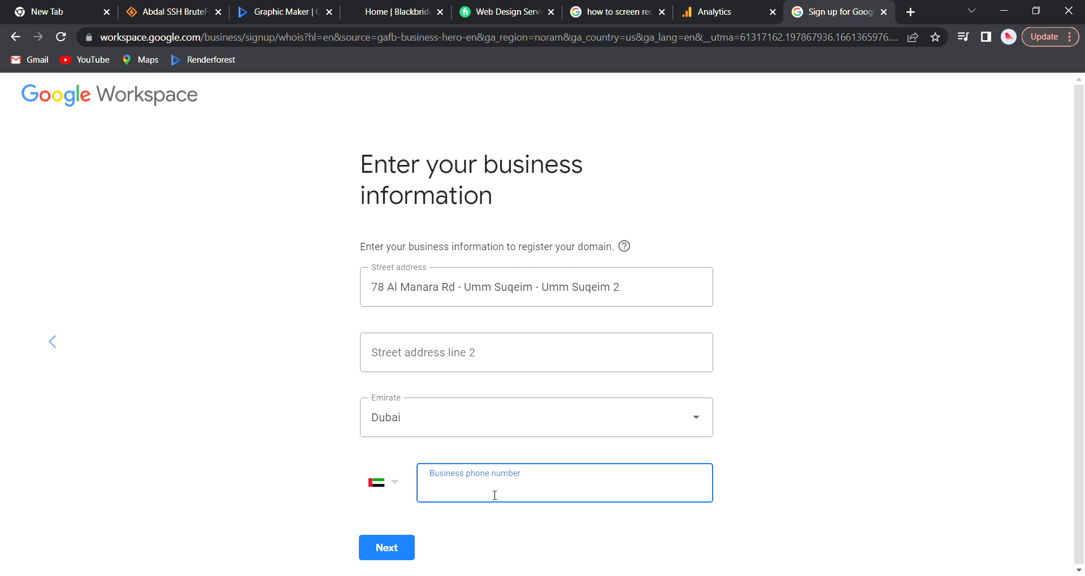
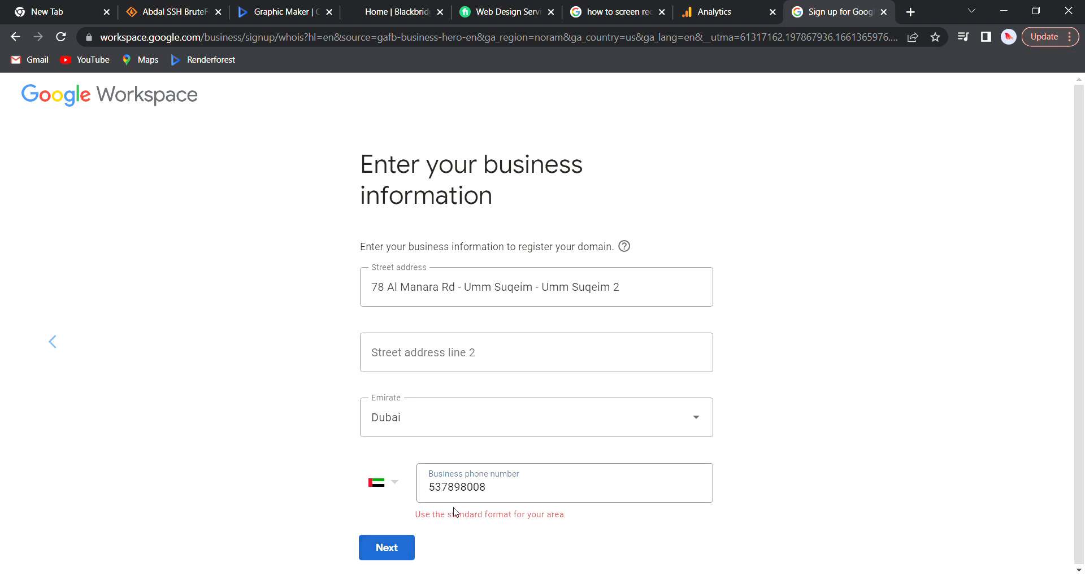
{"action": "left_click", "coordinate": [563, 482]}
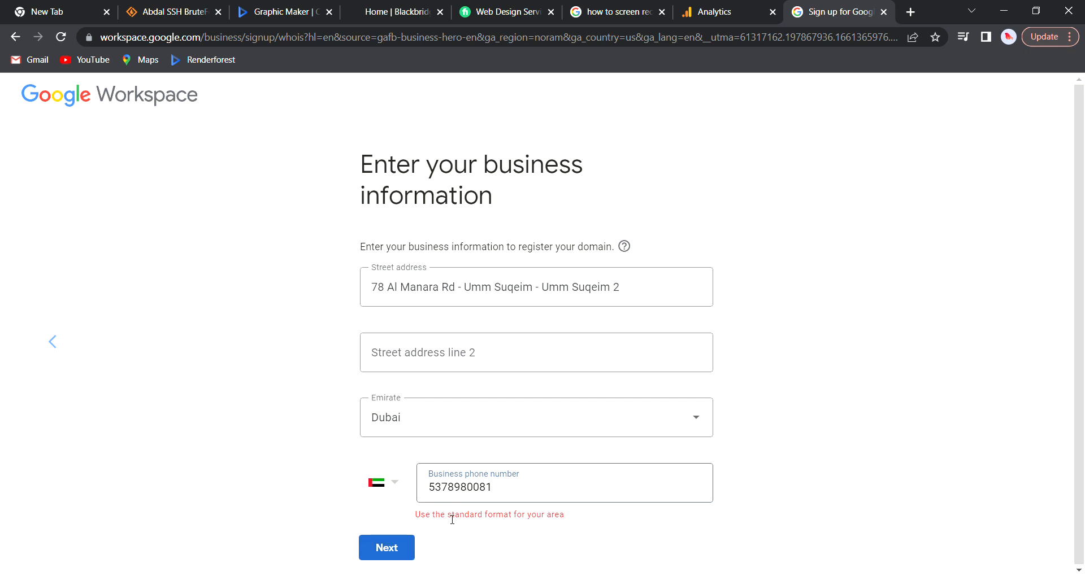
{"action": "left_click", "coordinate": [564, 482]}
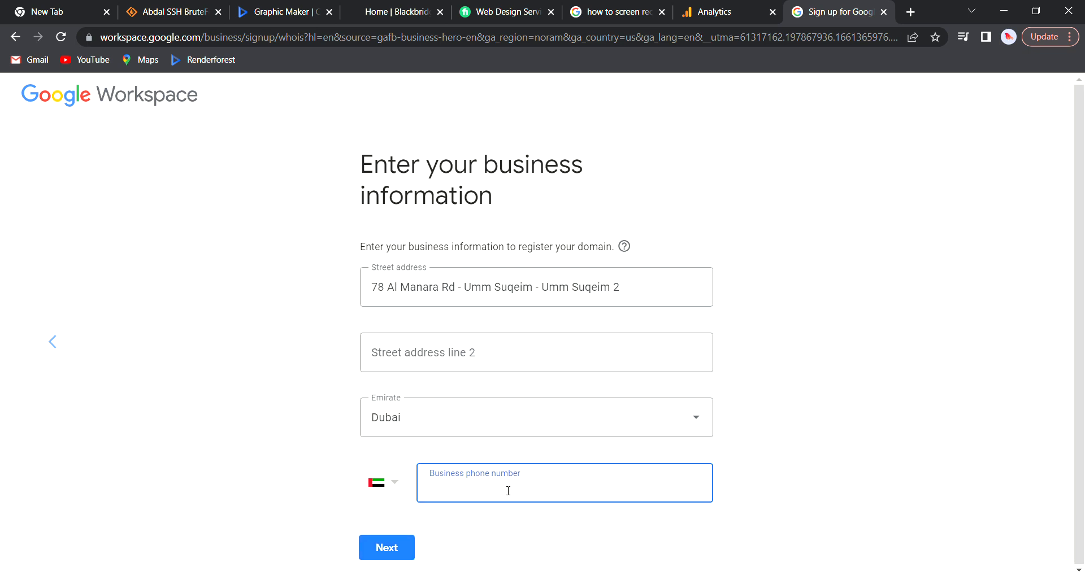
{"action": "type", "text": "0"}
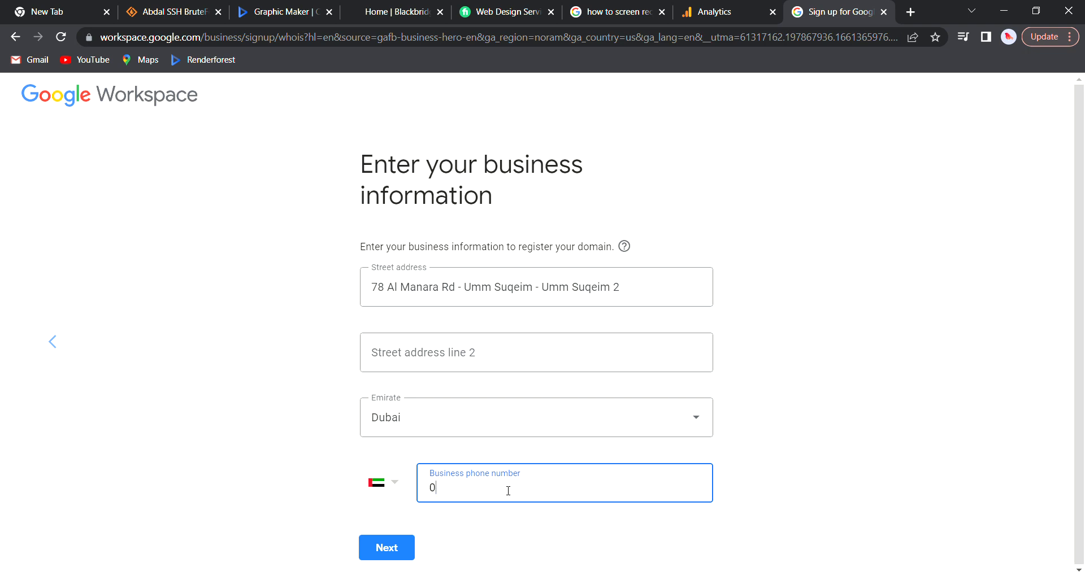
{"action": "key", "text": "backspace"}
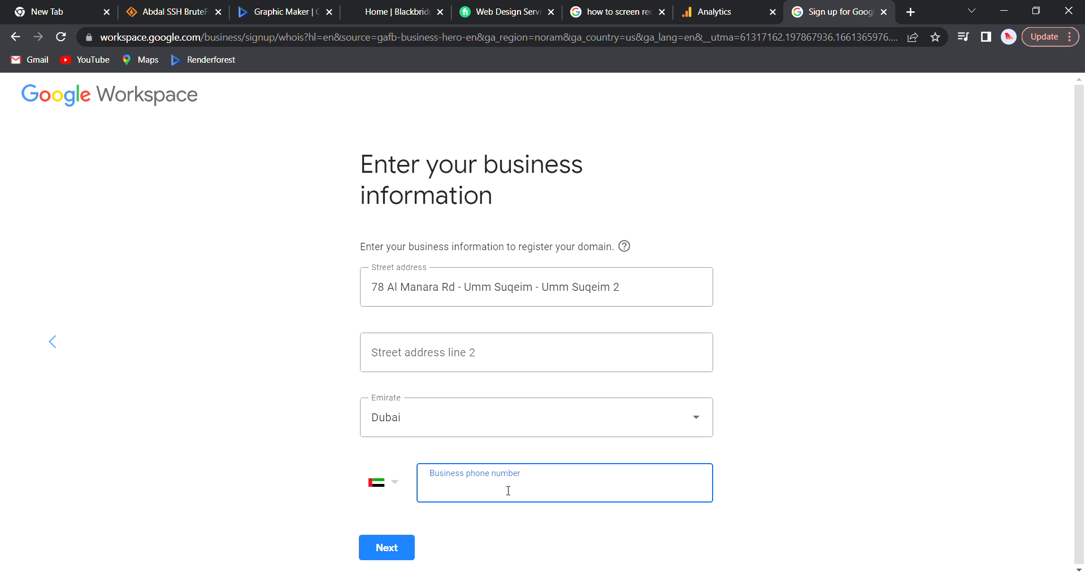
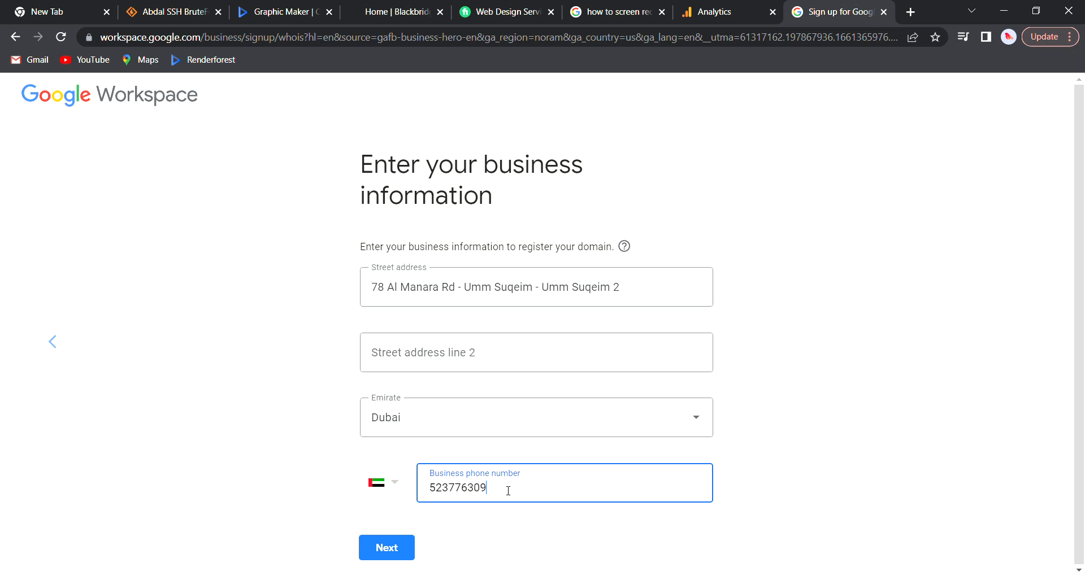
{"action": "mouse_move", "coordinate": [386, 547]}
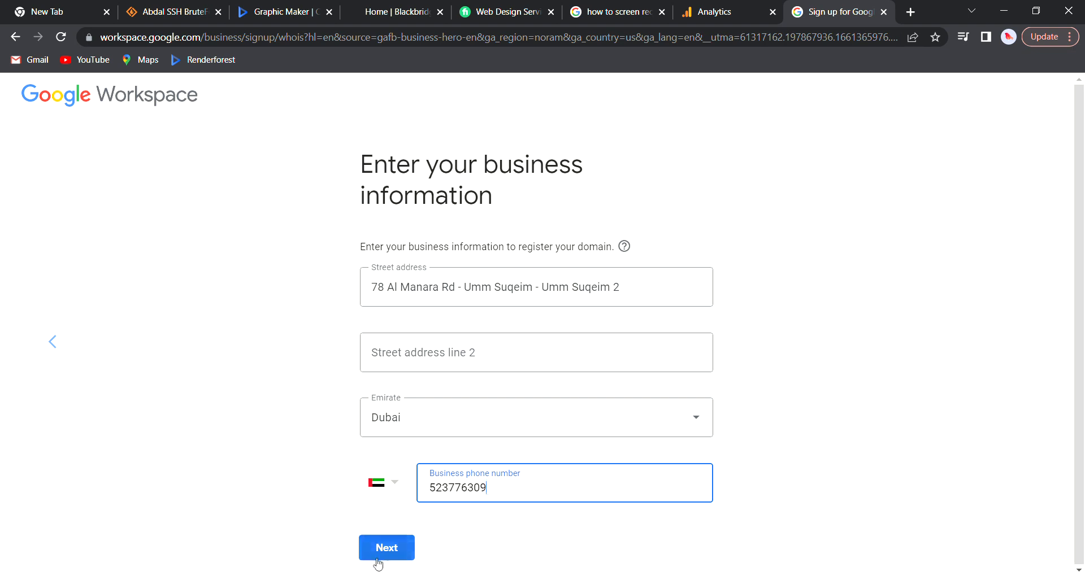
Submit the business information and decline both email opt-in prompts.
{"action": "left_click", "coordinate": [386, 548]}
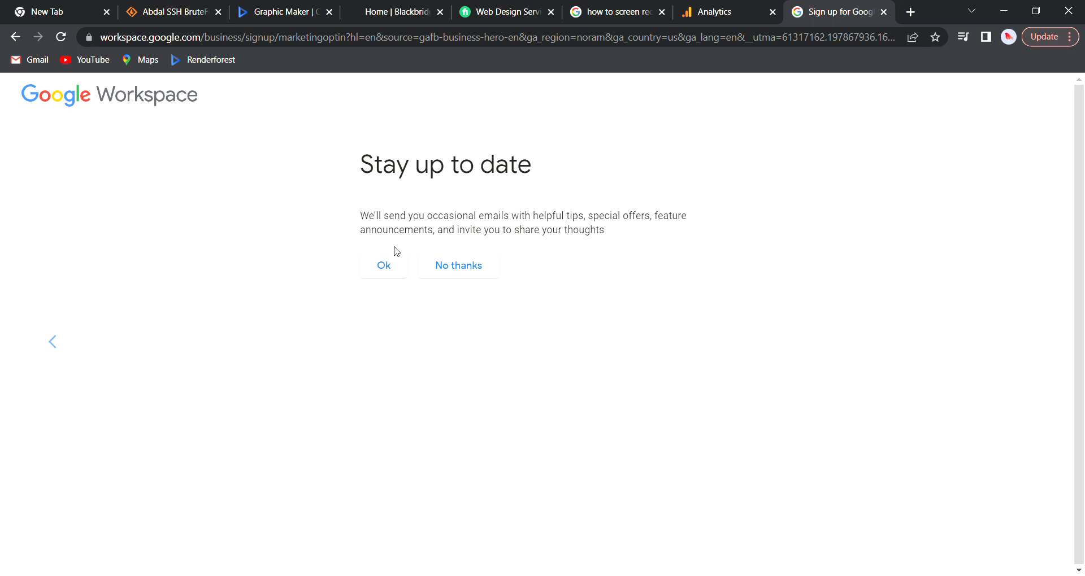
{"action": "mouse_move", "coordinate": [473, 265]}
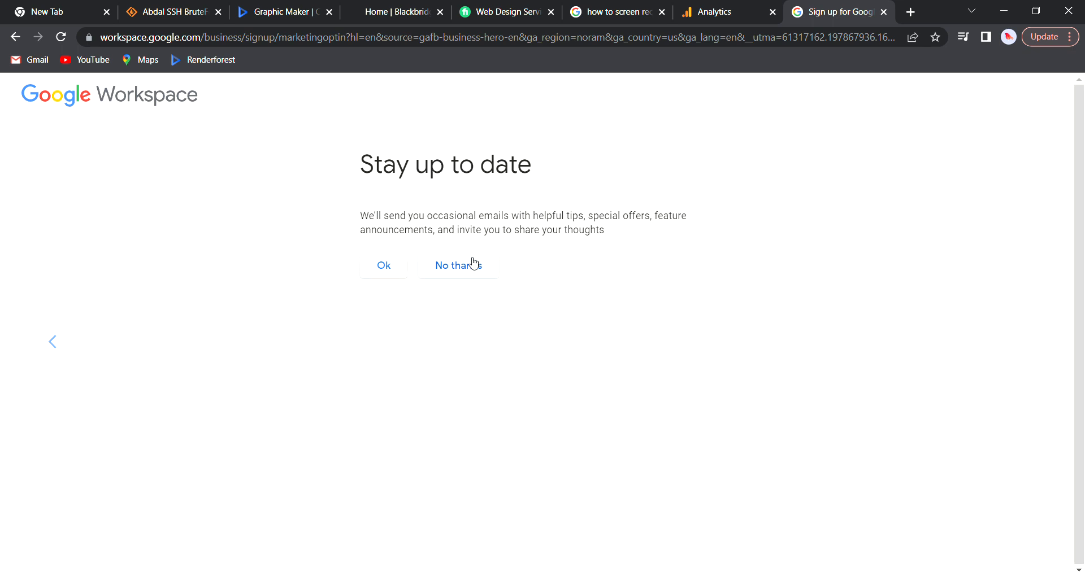
{"action": "left_click", "coordinate": [458, 265]}
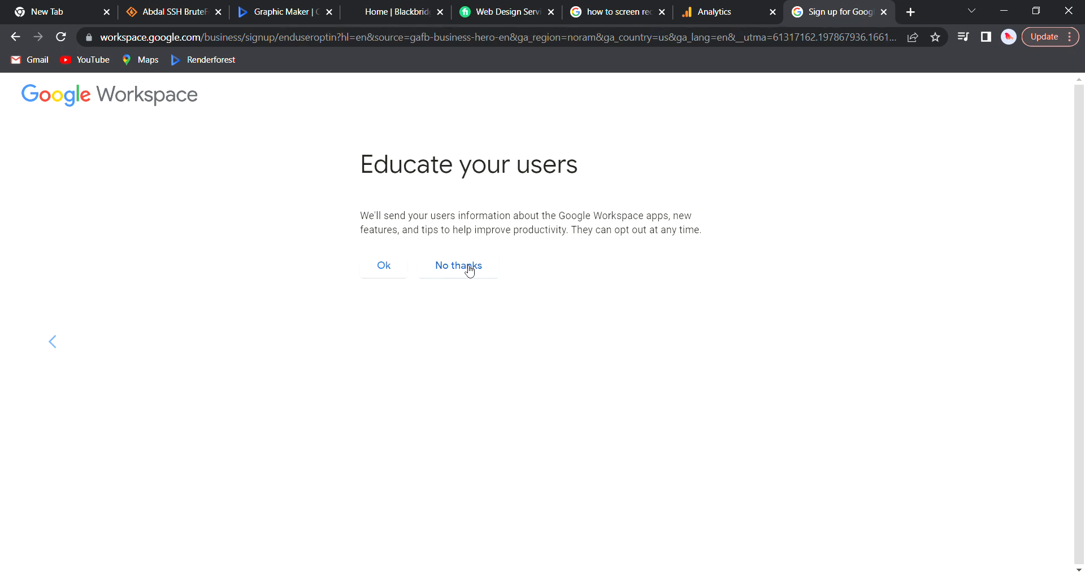
{"action": "left_click", "coordinate": [457, 266]}
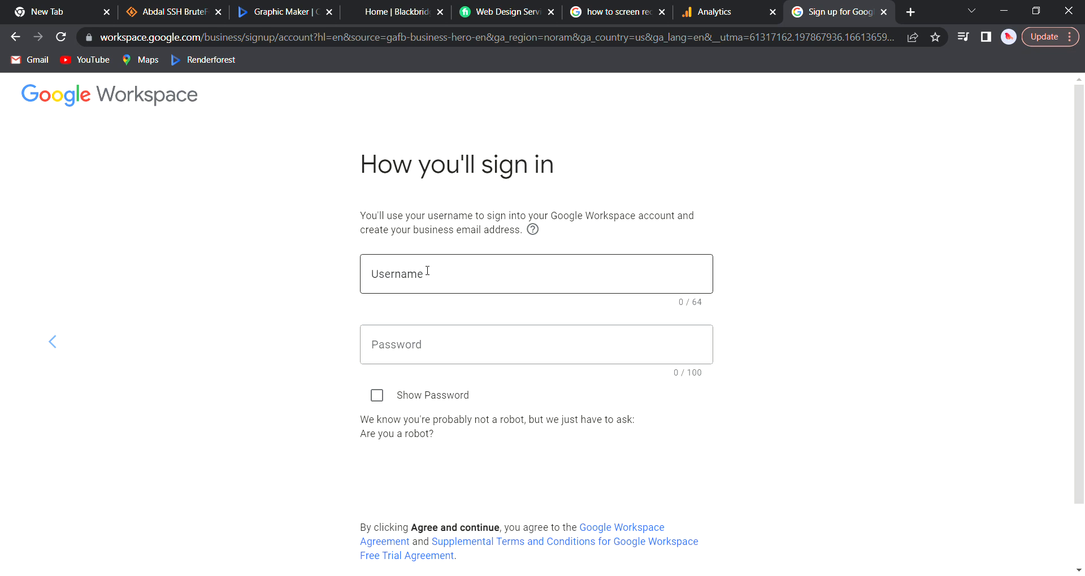
{"action": "left_click", "coordinate": [535, 273]}
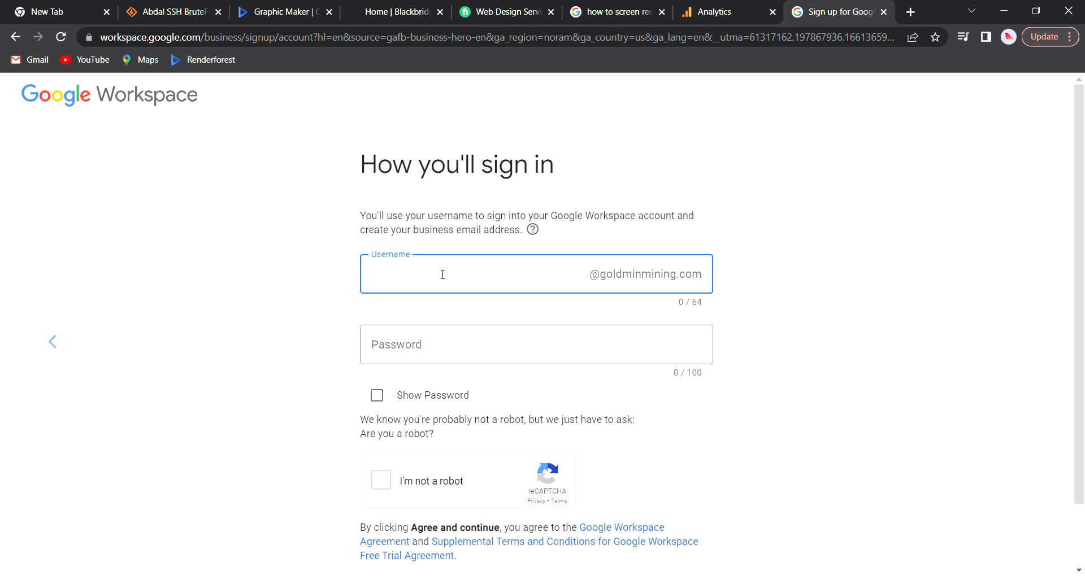
{"action": "type", "text": "info"}
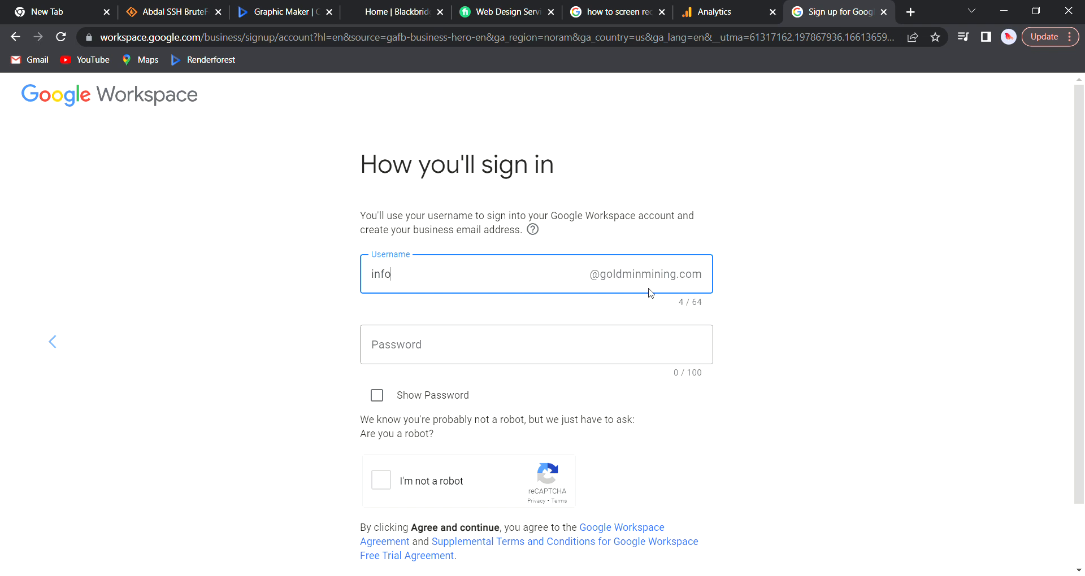
{"action": "left_click", "coordinate": [535, 345]}
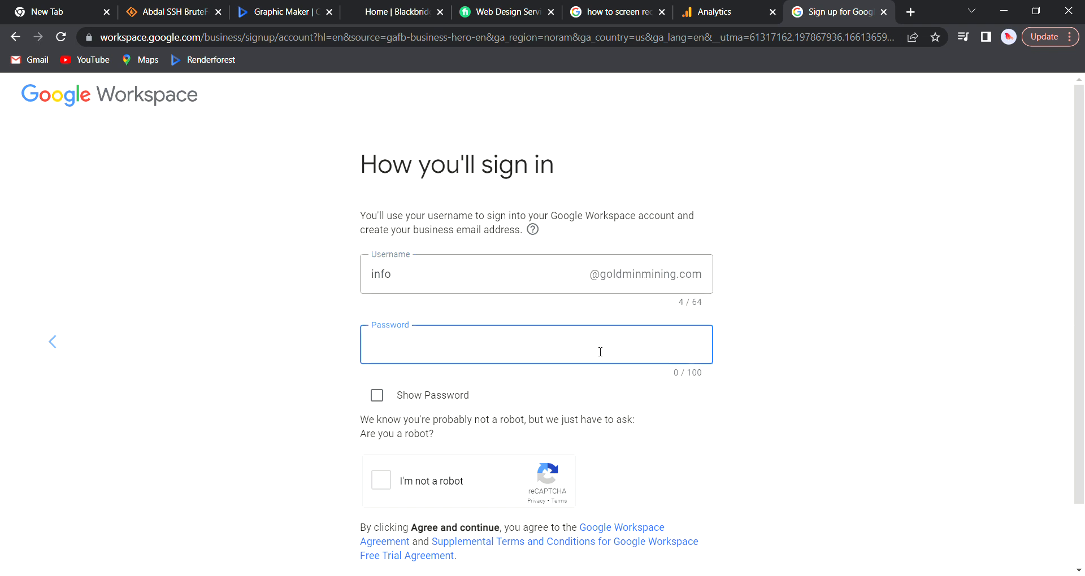
{"action": "type", "text": "password"}
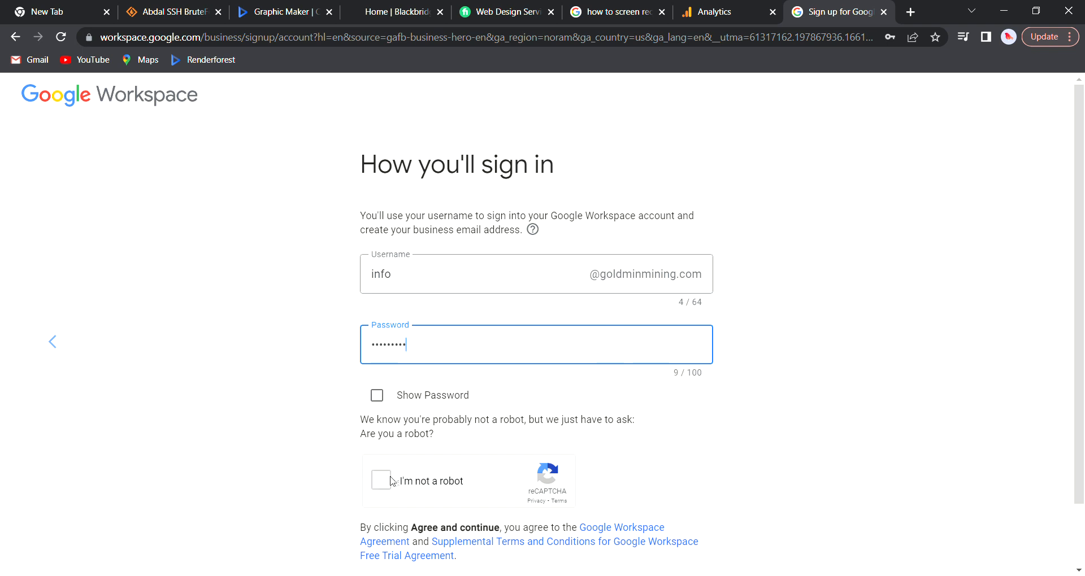
Pass the 'I'm not a robot' check and agree to the terms to create the account.
{"action": "left_click", "coordinate": [380, 481]}
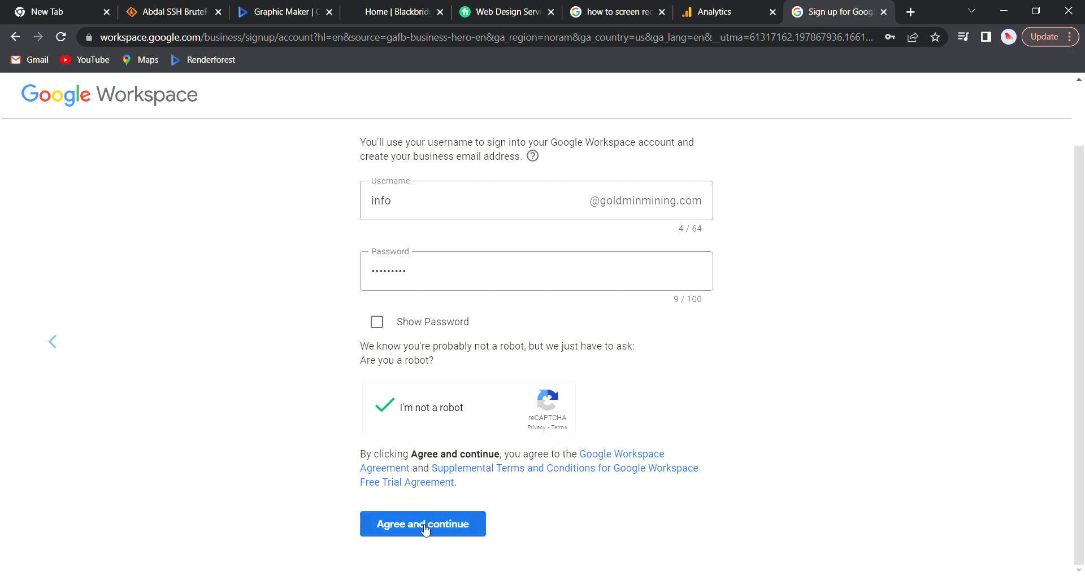
{"action": "left_click", "coordinate": [422, 524]}
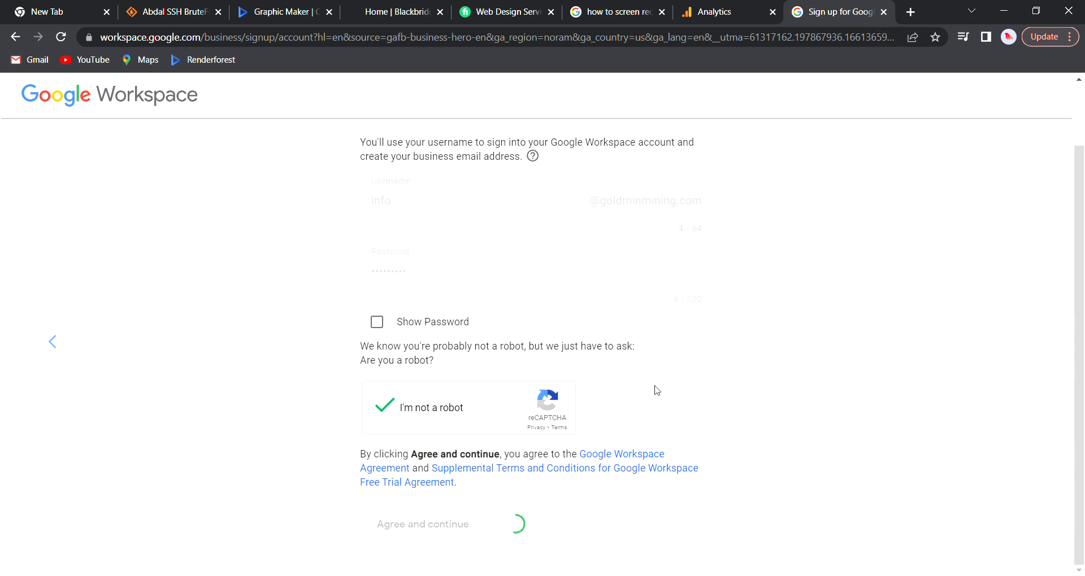
{"action": "mouse_move", "coordinate": [711, 363]}
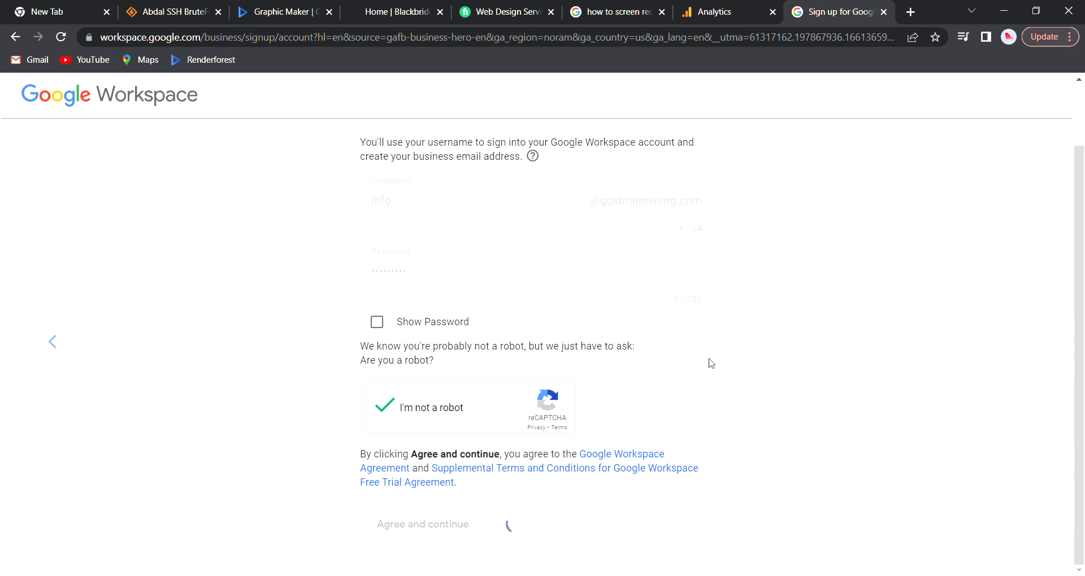
{"action": "left_click", "coordinate": [422, 525]}
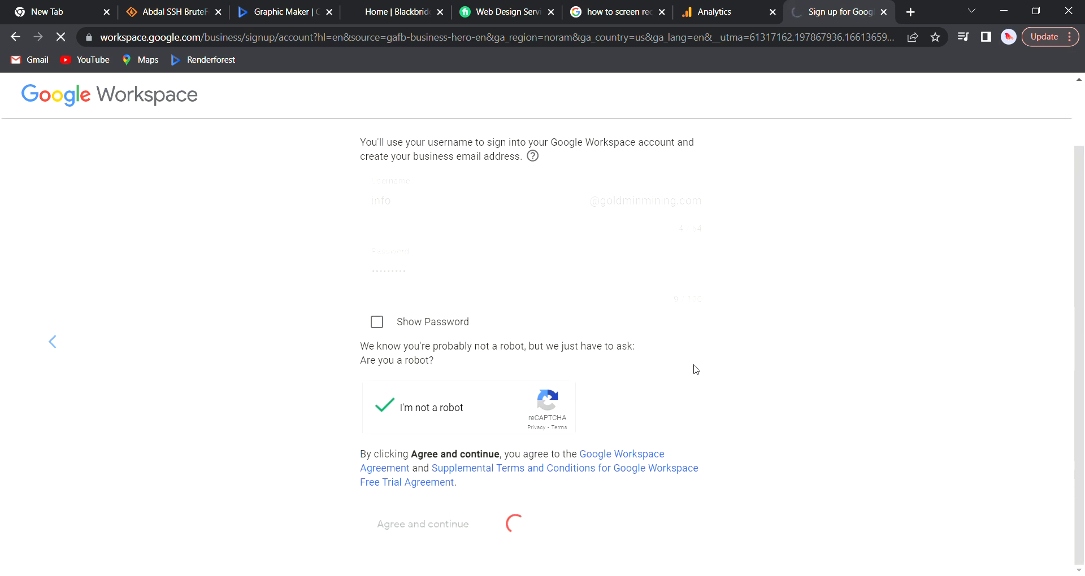
{"action": "left_click", "coordinate": [422, 523]}
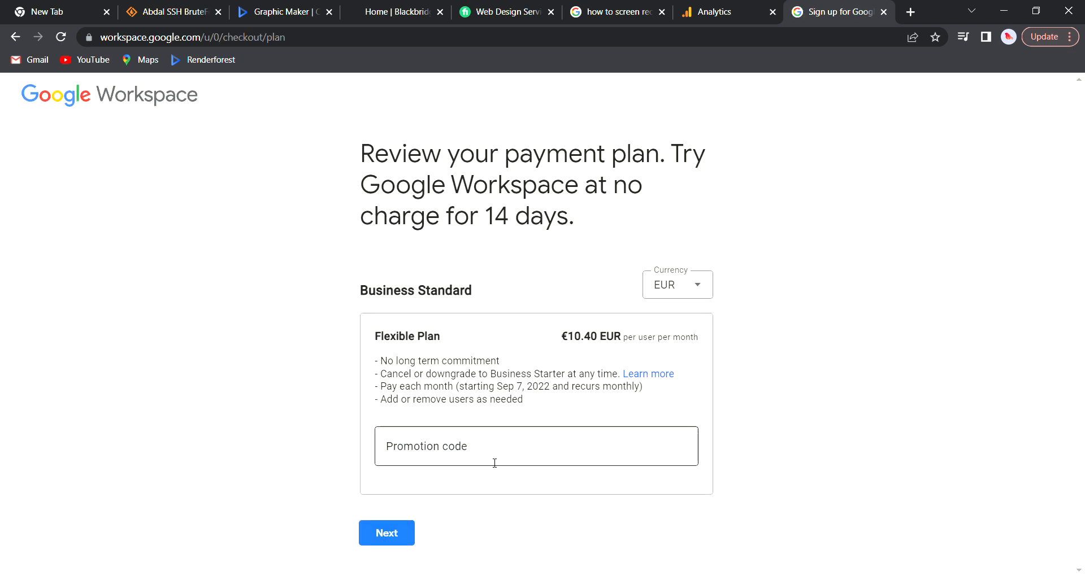
{"action": "mouse_move", "coordinate": [524, 448]}
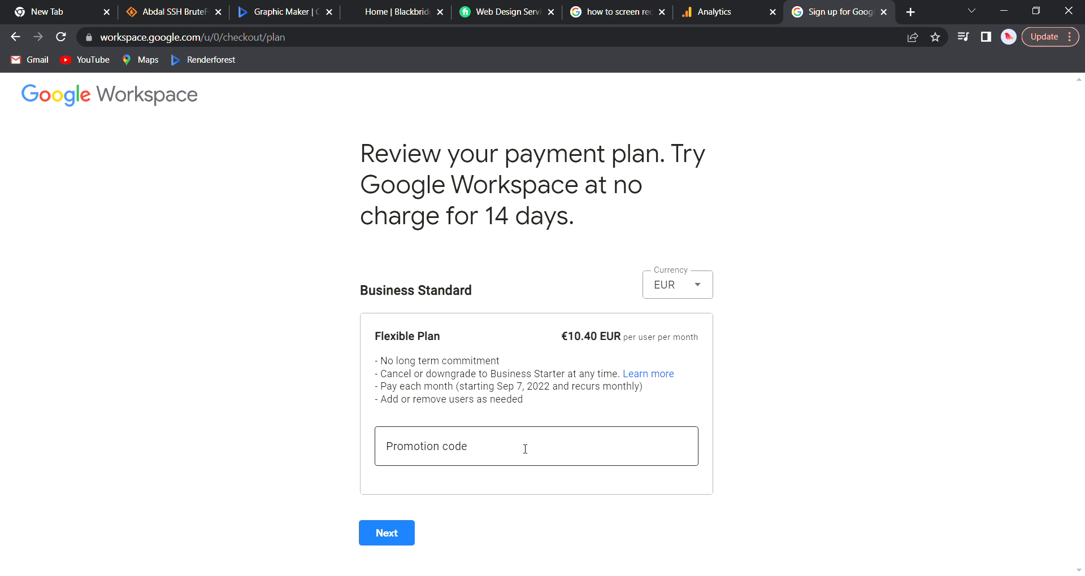
{"action": "mouse_move", "coordinate": [529, 441]}
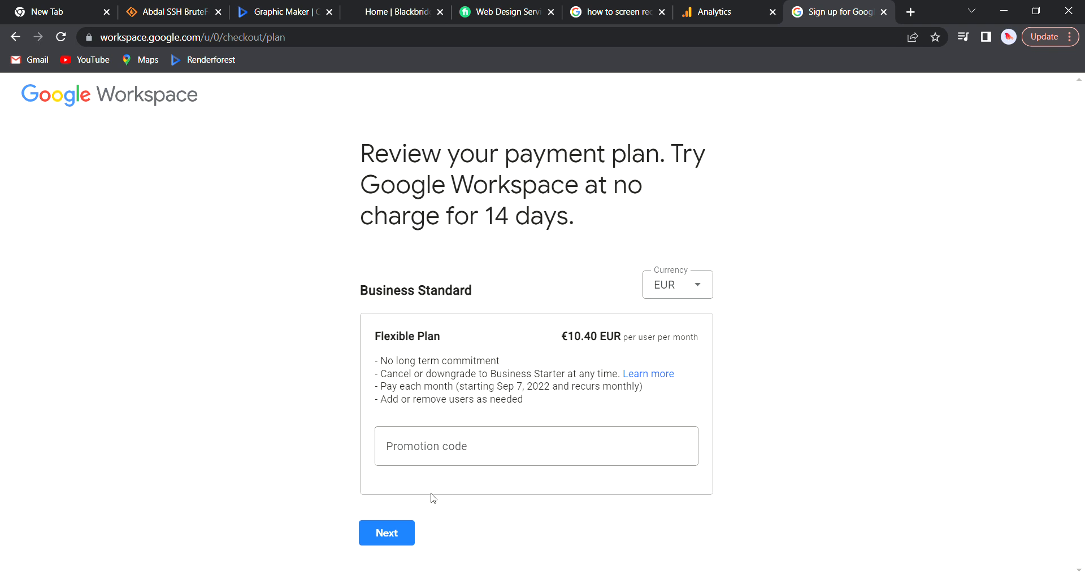
Accept the Business Standard Flexible Plan at €10.40 per user per month without a promotion code.
{"action": "left_click", "coordinate": [386, 532]}
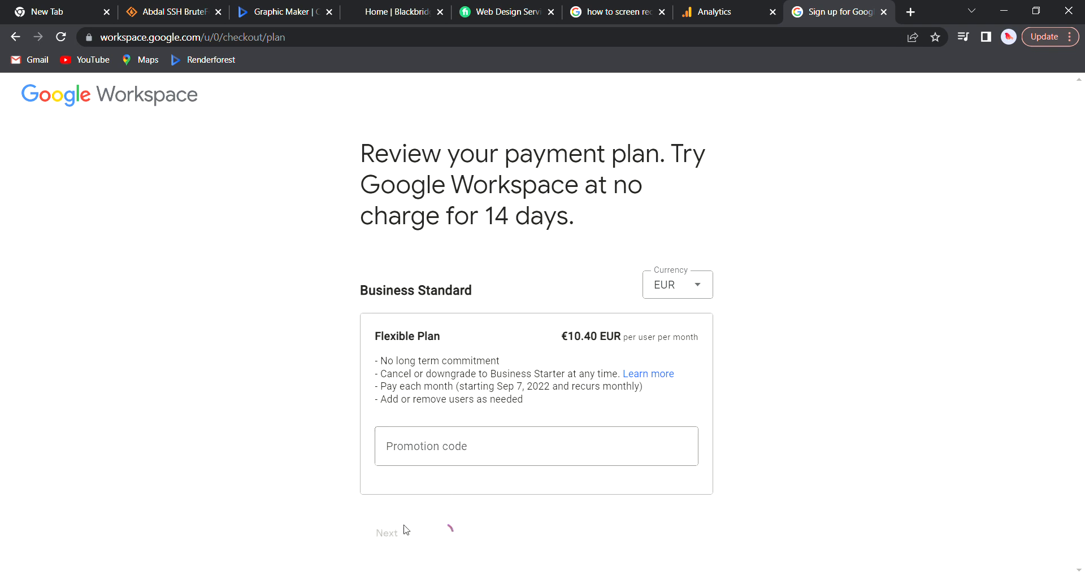
{"action": "left_click", "coordinate": [386, 532]}
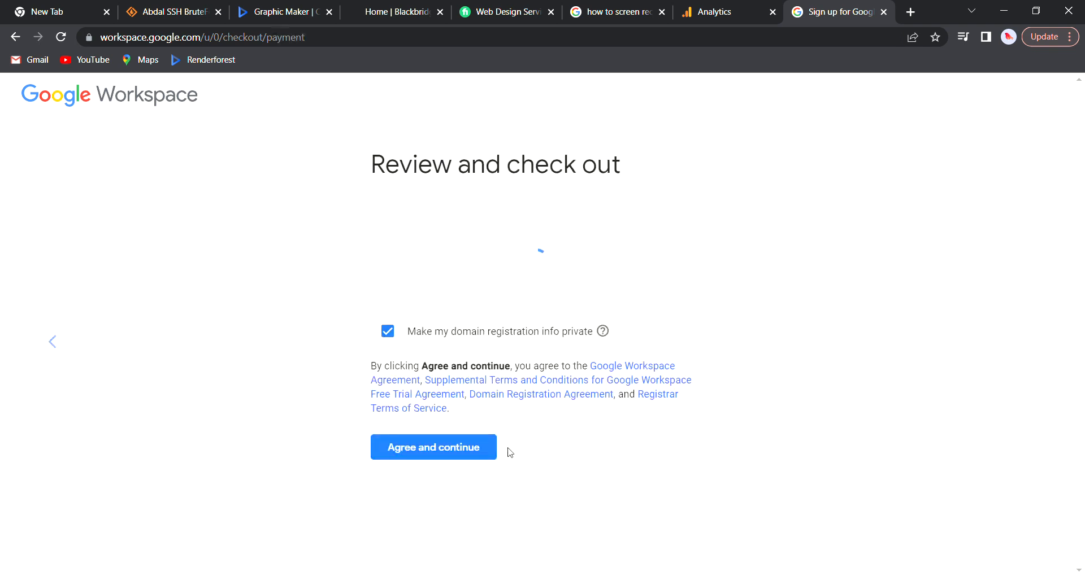
Agree to the checkout terms and scroll through charges, customer info and the empty card-number payment method.
{"action": "left_click", "coordinate": [432, 448]}
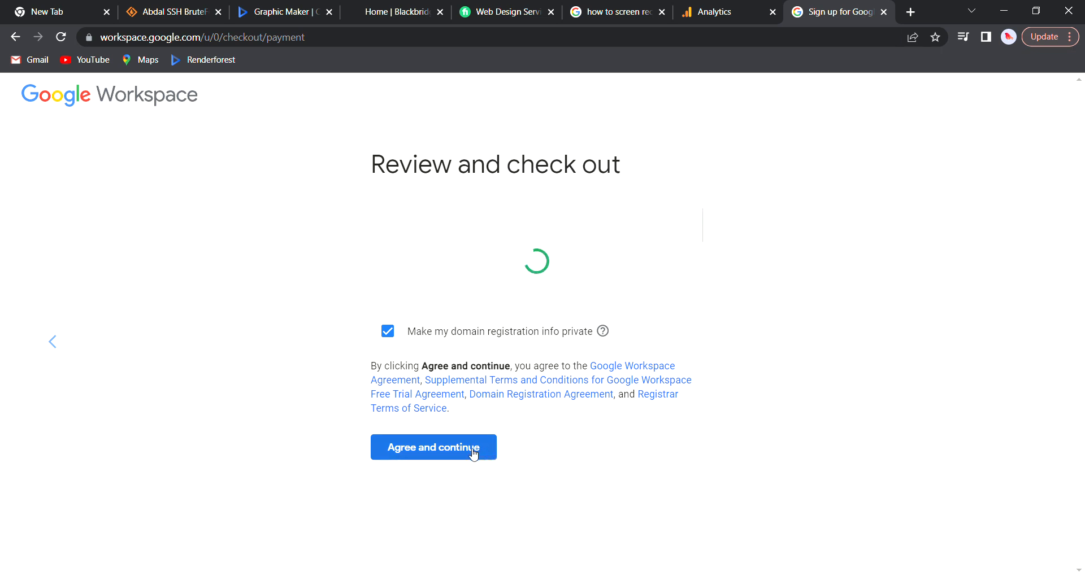
{"action": "left_click", "coordinate": [433, 447]}
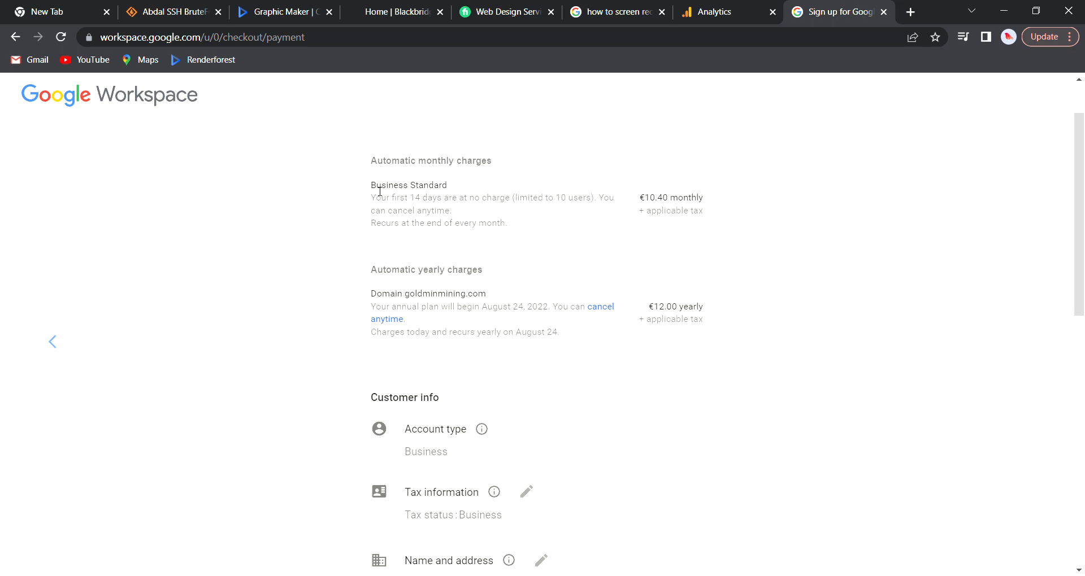
{"action": "mouse_move", "coordinate": [612, 205]}
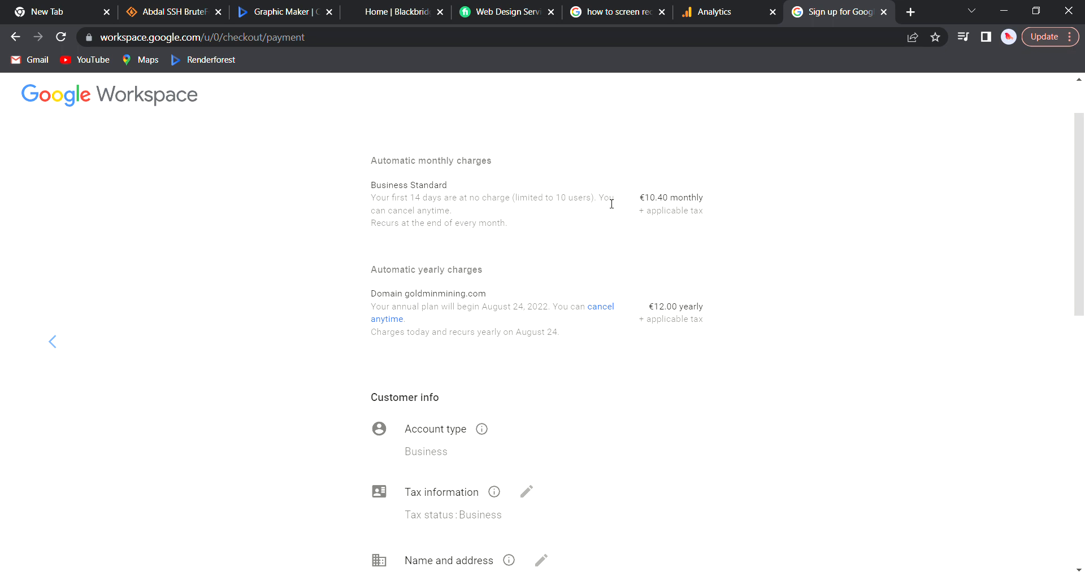
{"action": "mouse_move", "coordinate": [526, 392]}
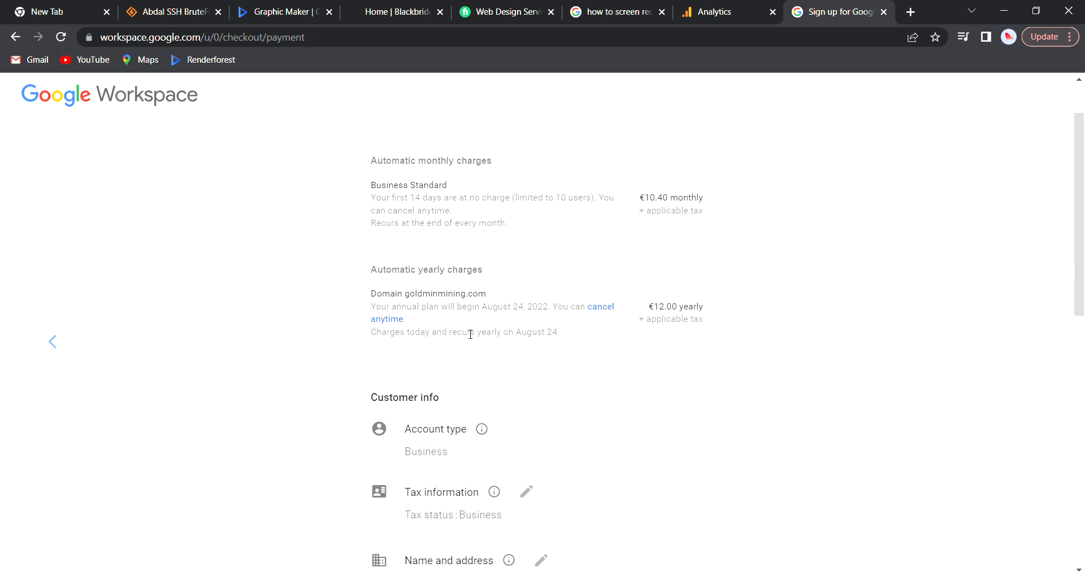
{"action": "mouse_move", "coordinate": [489, 351]}
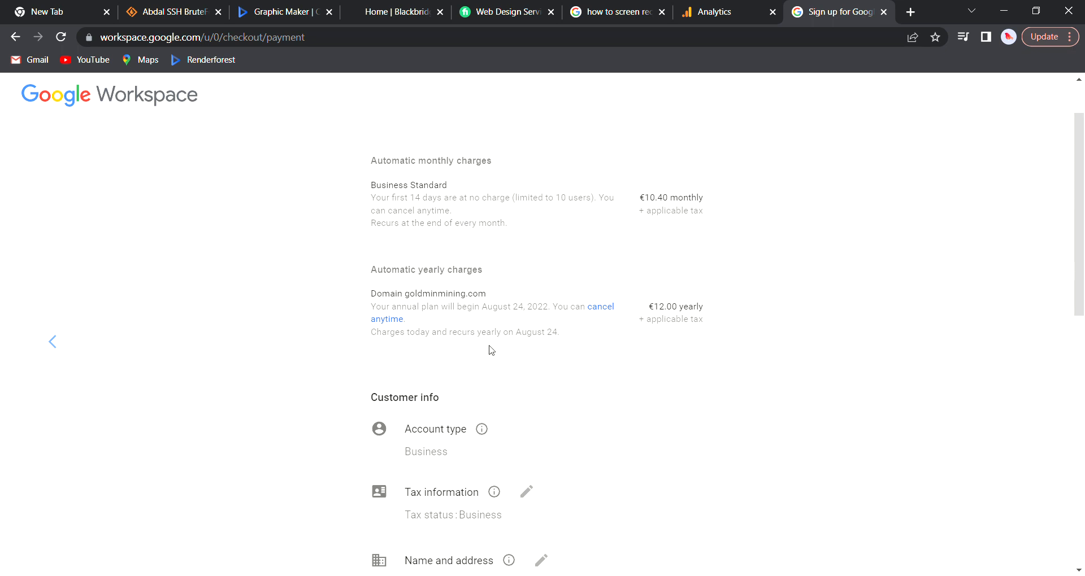
{"action": "scroll", "scroll_direction": "down", "scroll_amount": 3}
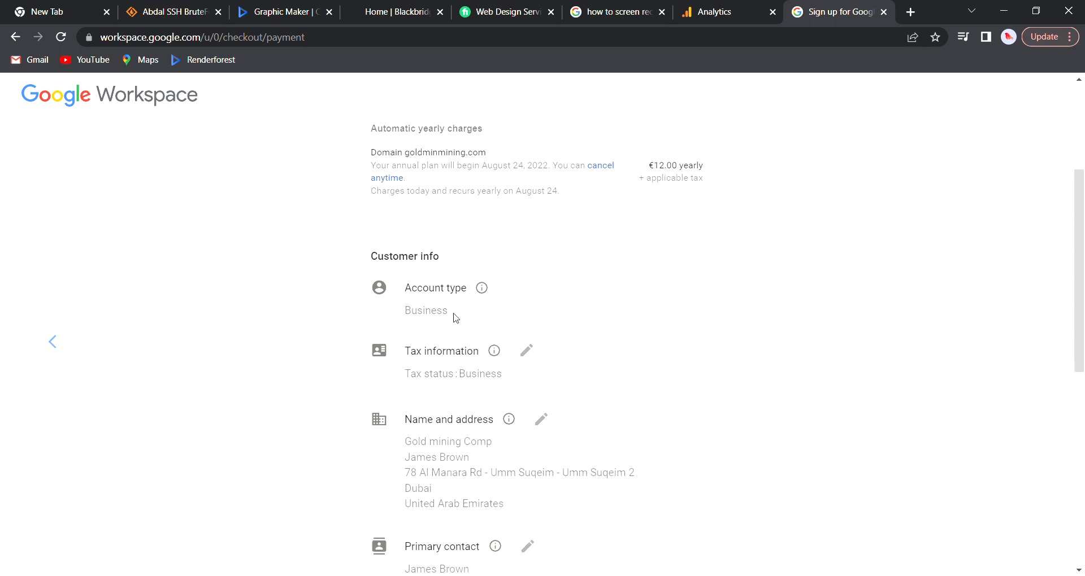
{"action": "scroll", "scroll_direction": "down", "scroll_amount": 3}
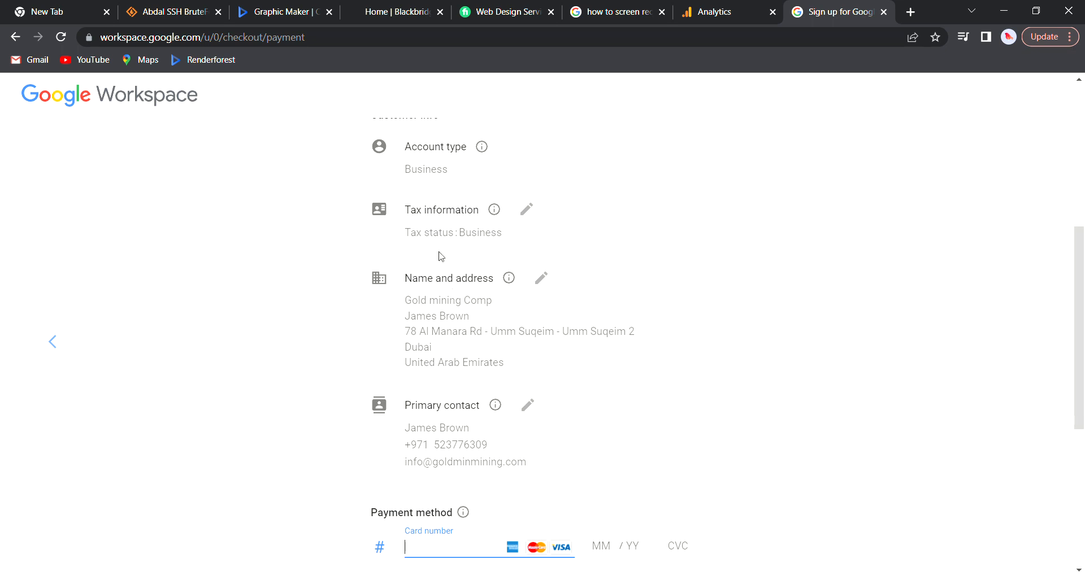
{"action": "scroll", "scroll_direction": "down", "scroll_amount": 3}
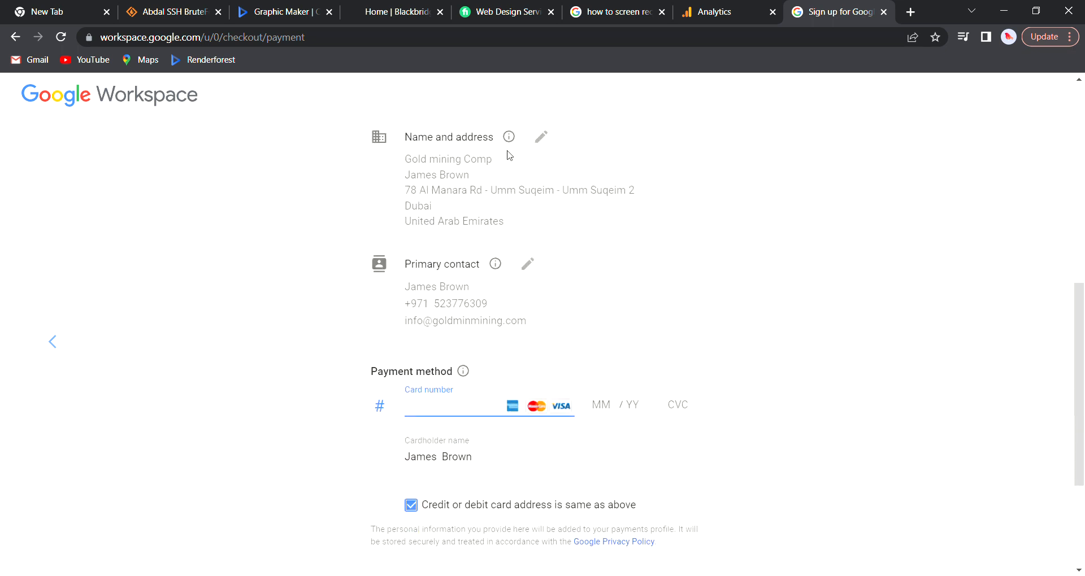
{"action": "mouse_move", "coordinate": [545, 261]}
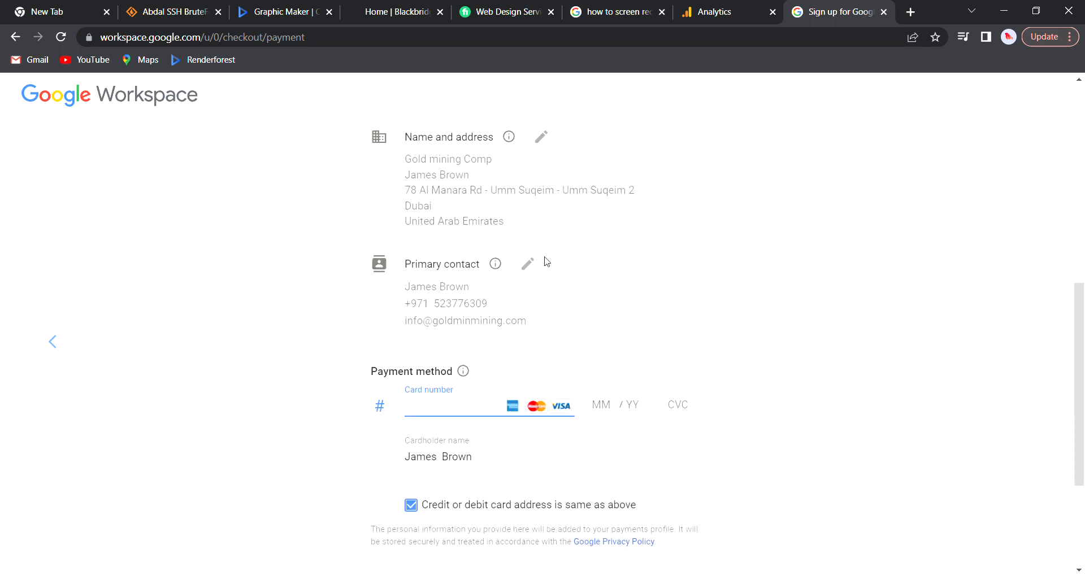
{"action": "mouse_move", "coordinate": [540, 274]}
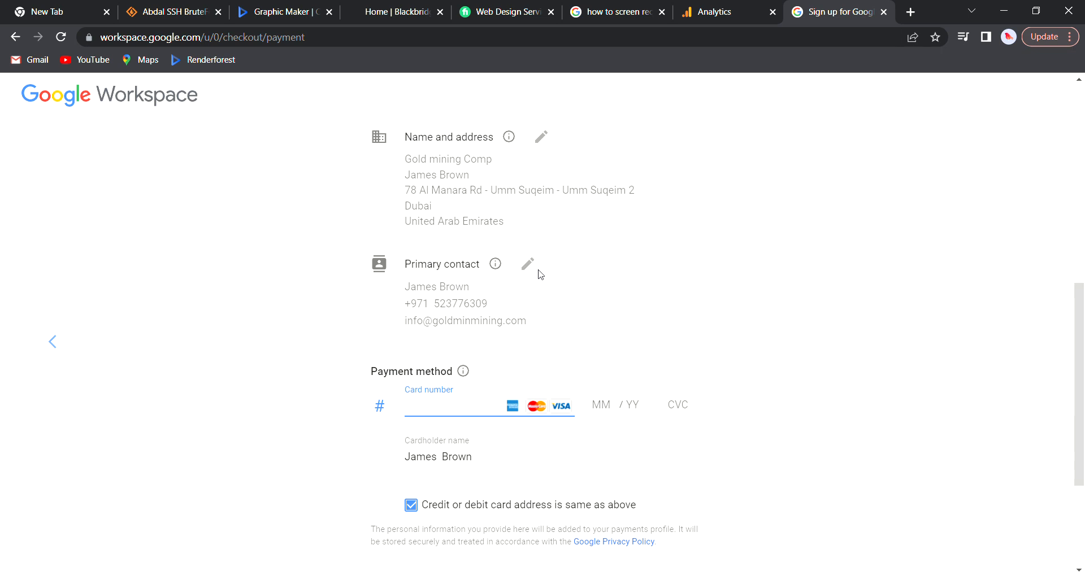
{"action": "mouse_move", "coordinate": [442, 388]}
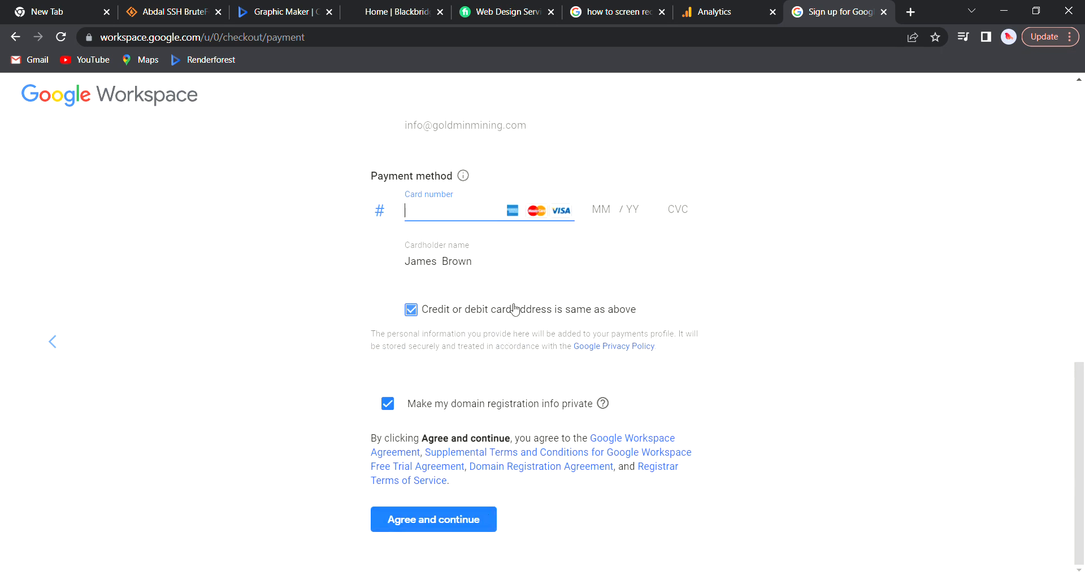
{"action": "mouse_move", "coordinate": [512, 313]}
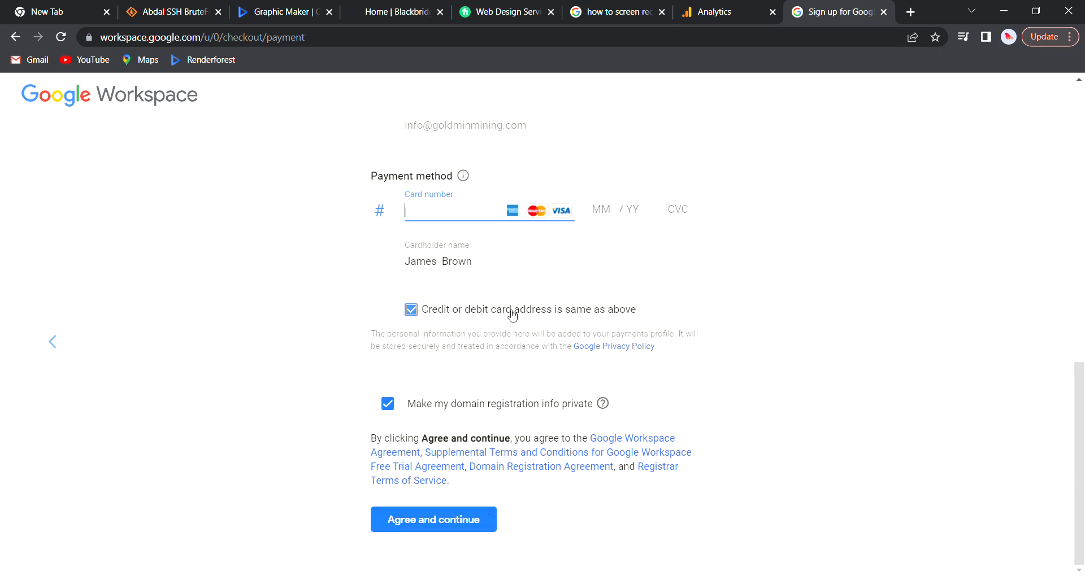
{"action": "mouse_move", "coordinate": [434, 520]}
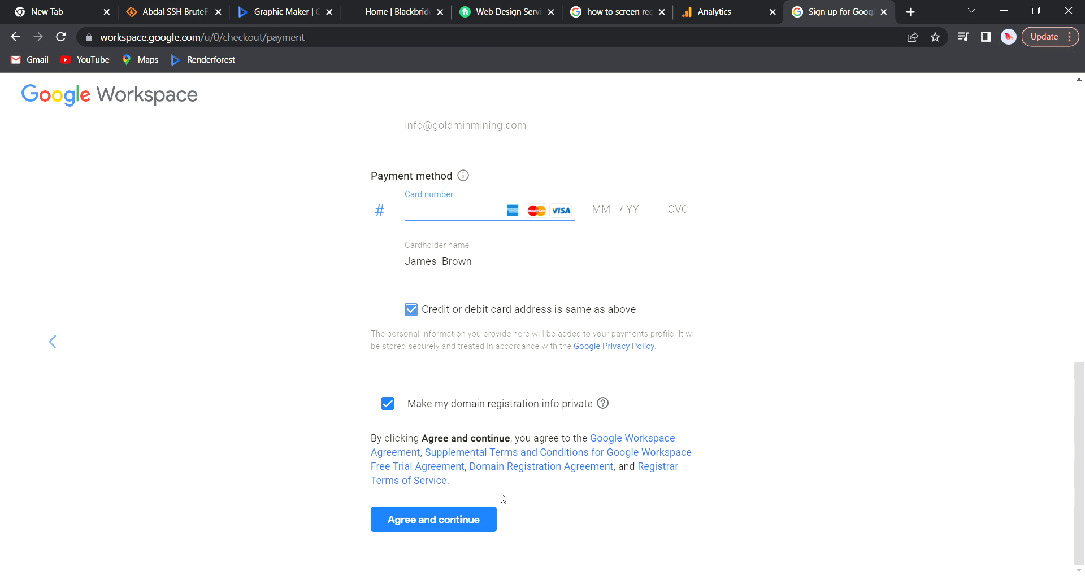
{"action": "left_click", "coordinate": [430, 211]}
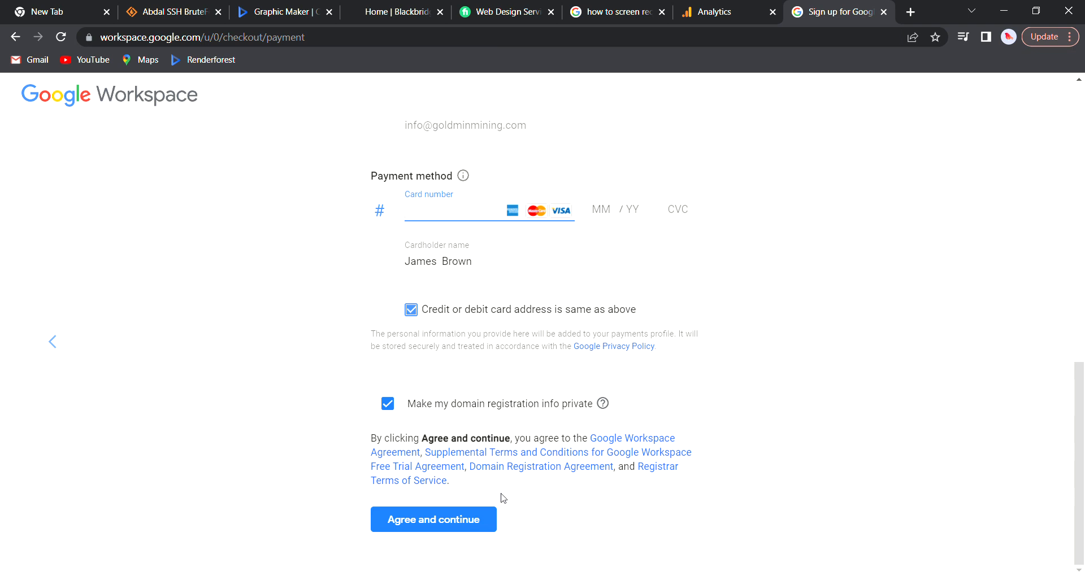
{"action": "left_click", "coordinate": [450, 210]}
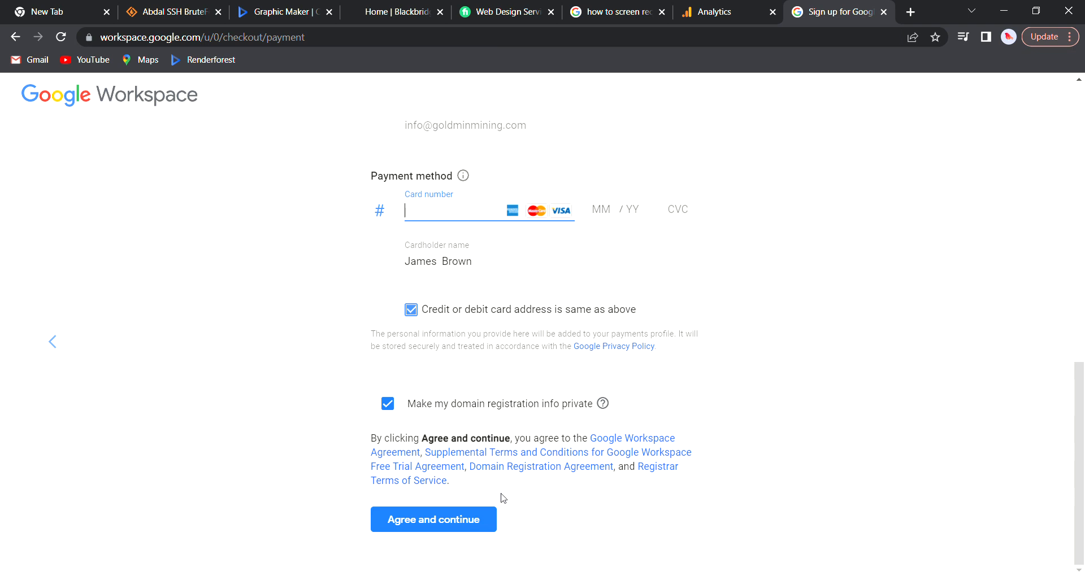